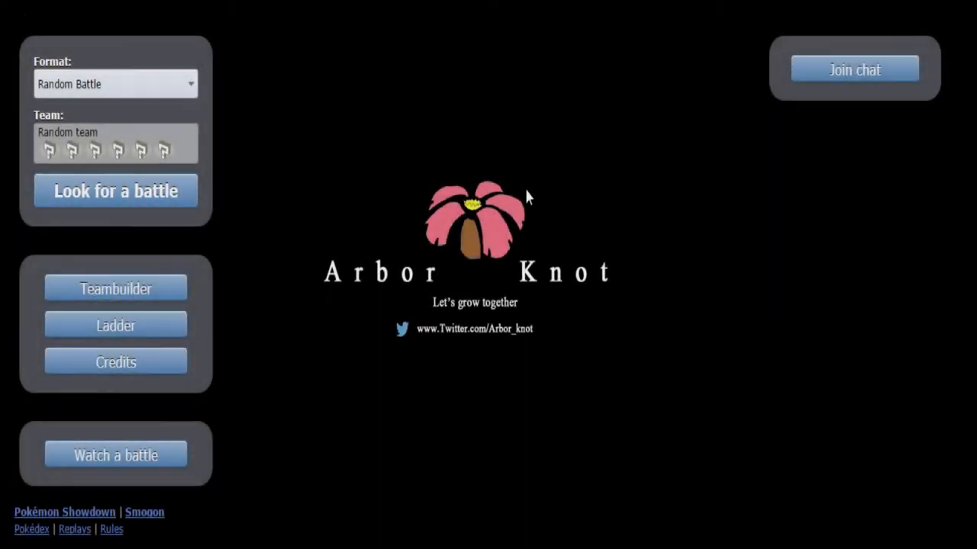
mouse_move(343, 446)
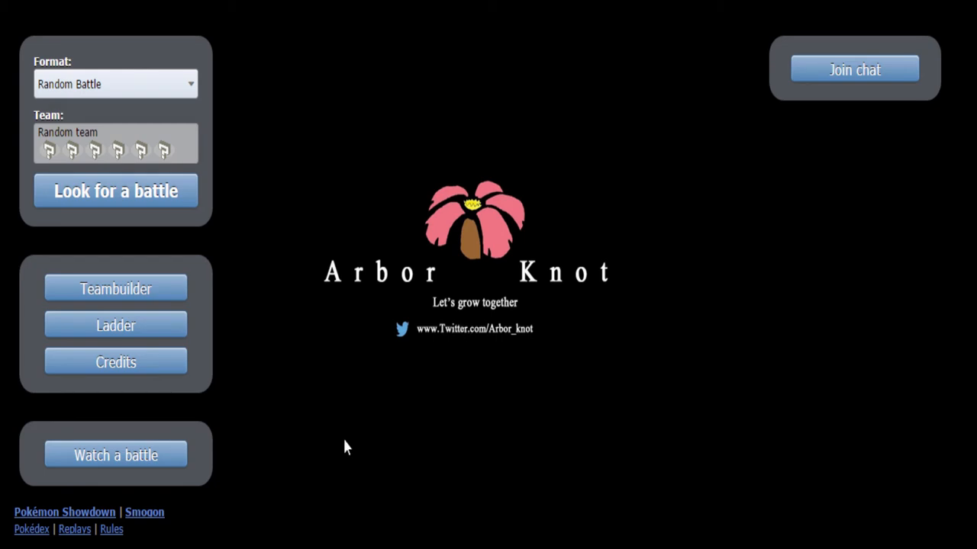
mouse_move(122, 85)
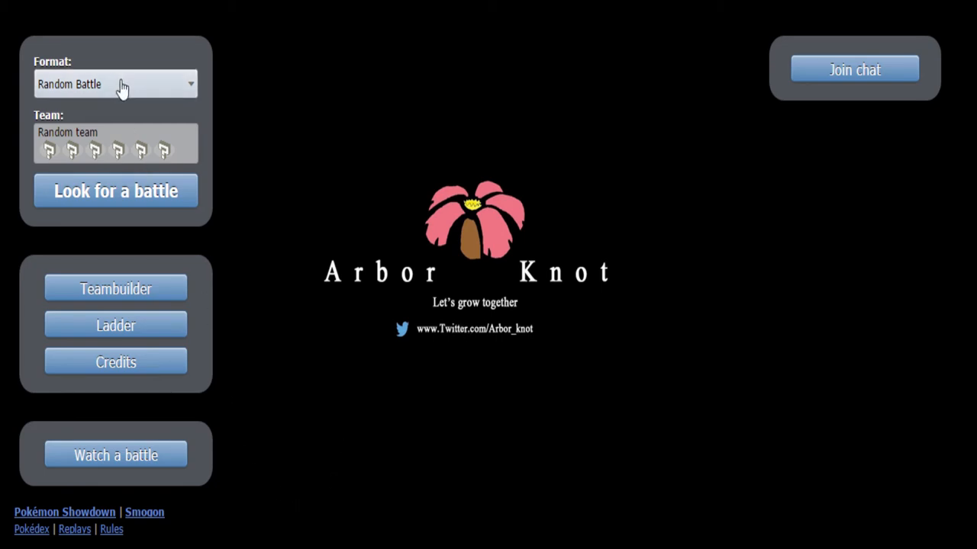
Choose OU as the battle format from the format list
left_click(114, 84)
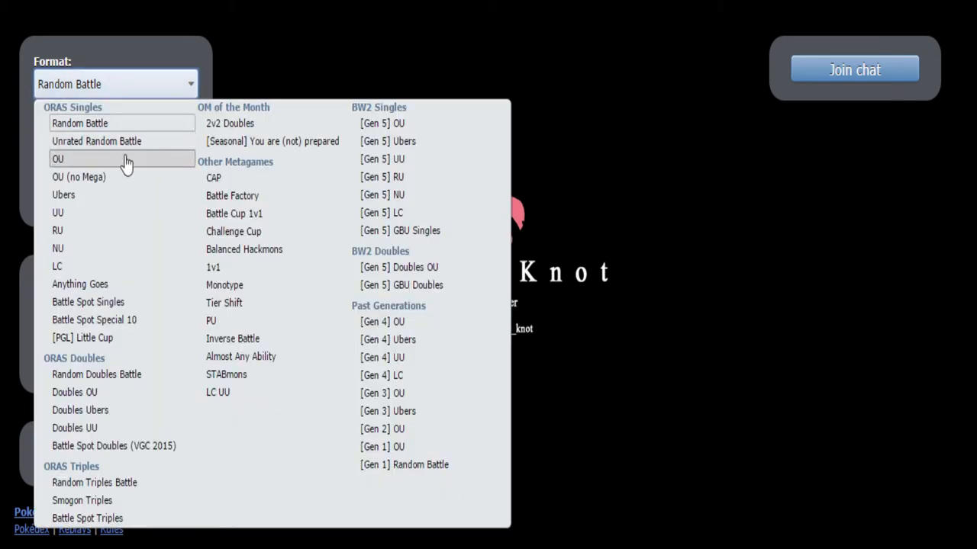
left_click(58, 159)
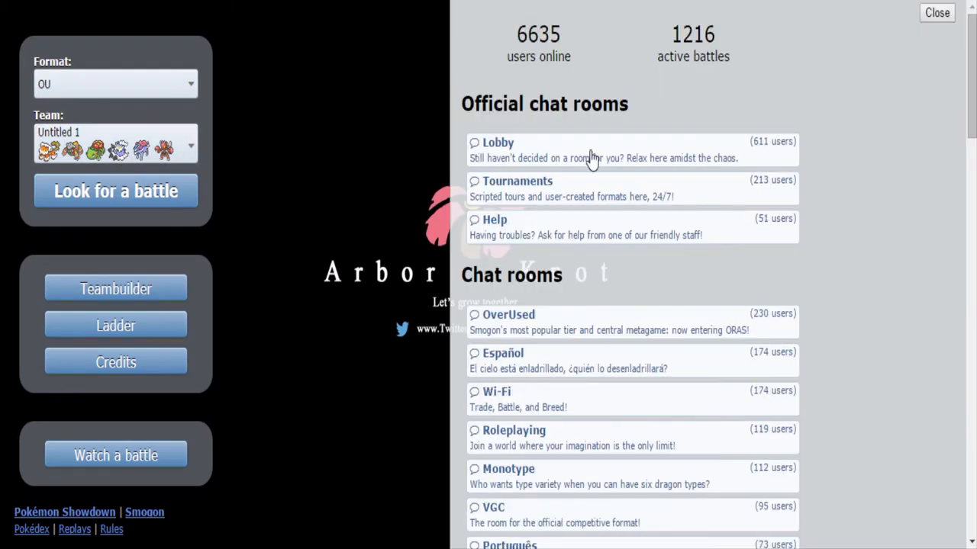
Scroll the chat room list and enter the Deutsche room
scroll("down", 3)
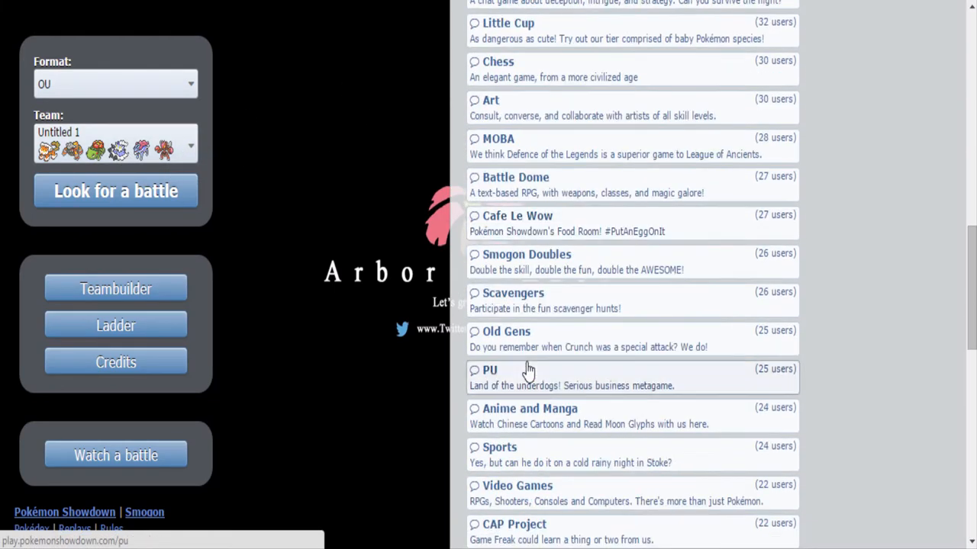
scroll("down", 3)
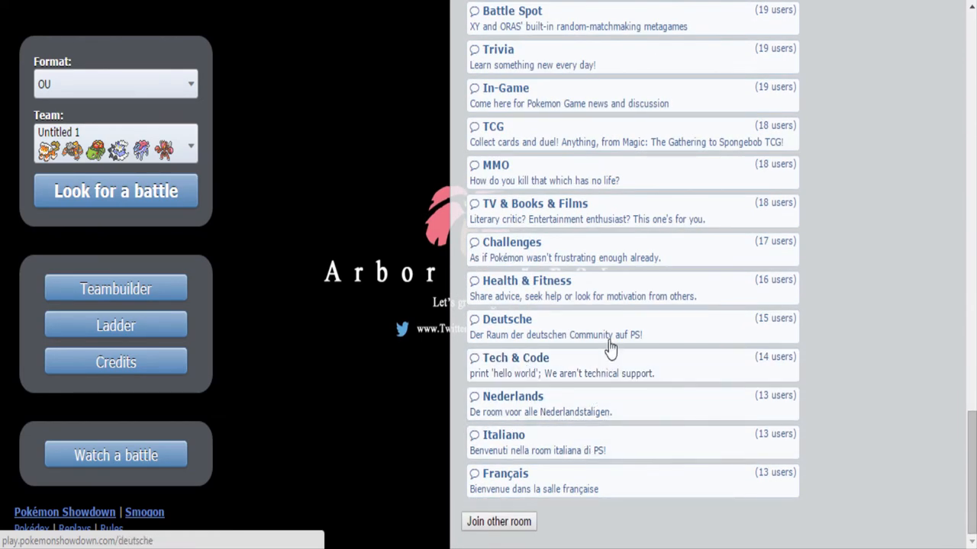
left_click(506, 318)
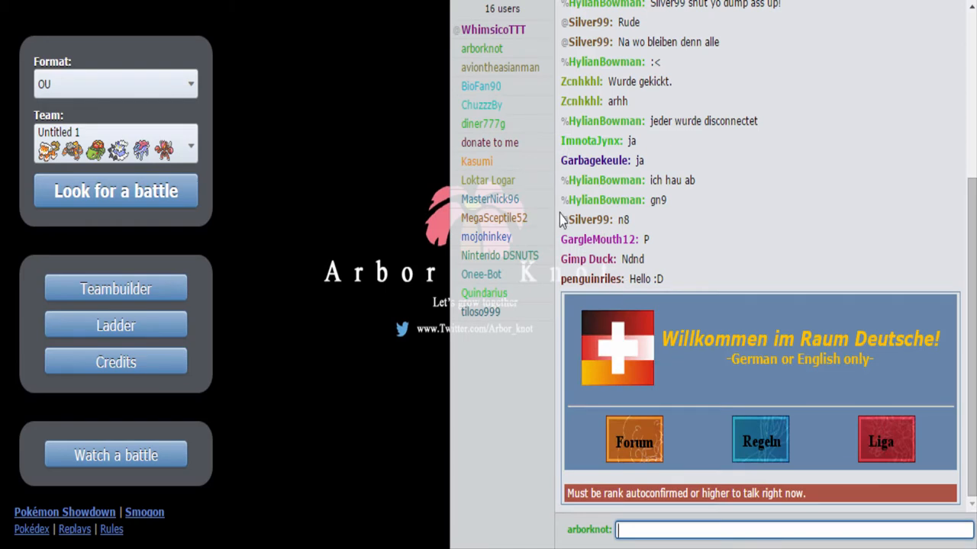
mouse_move(543, 342)
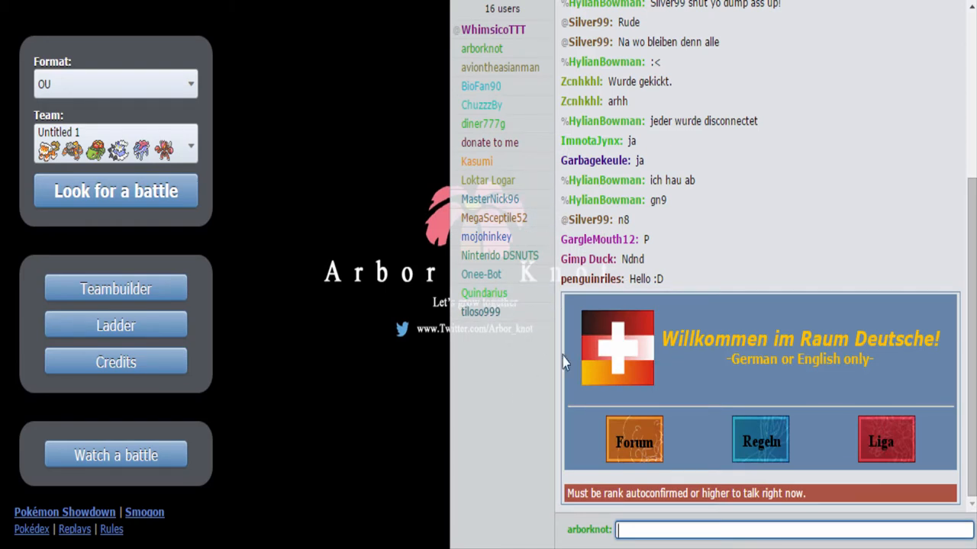
mouse_move(499, 255)
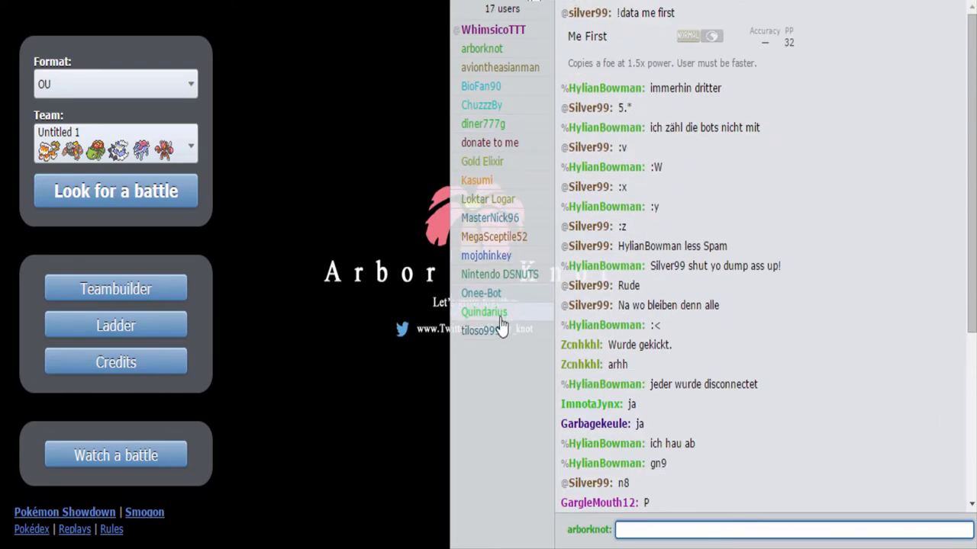
mouse_move(534, 238)
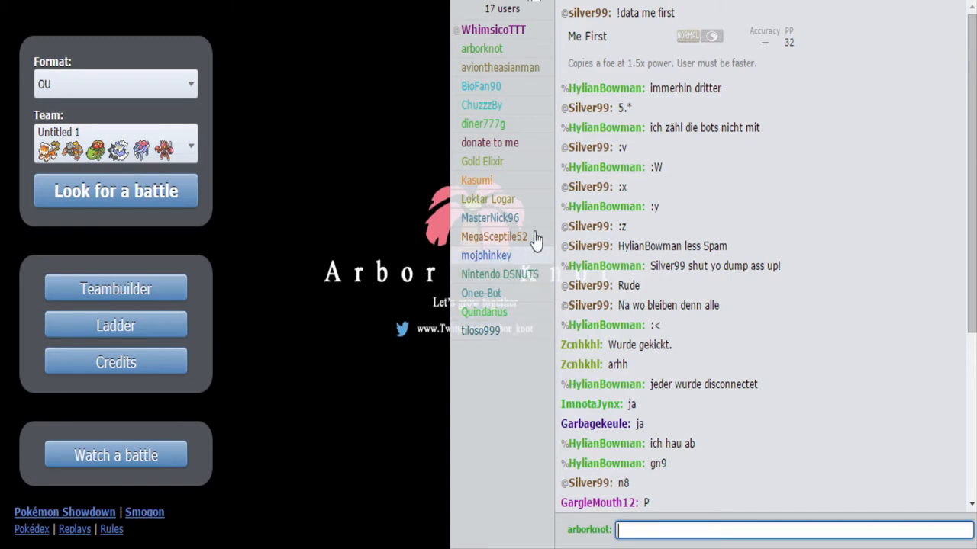
Open Gold Elixir's user card and cancel a challenge, keeping the private chat
left_click(481, 161)
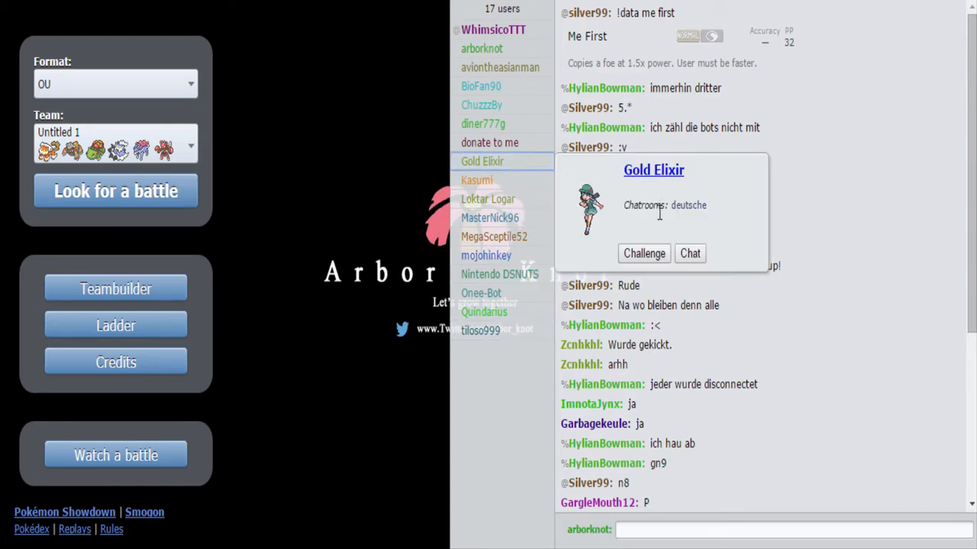
left_click(643, 253)
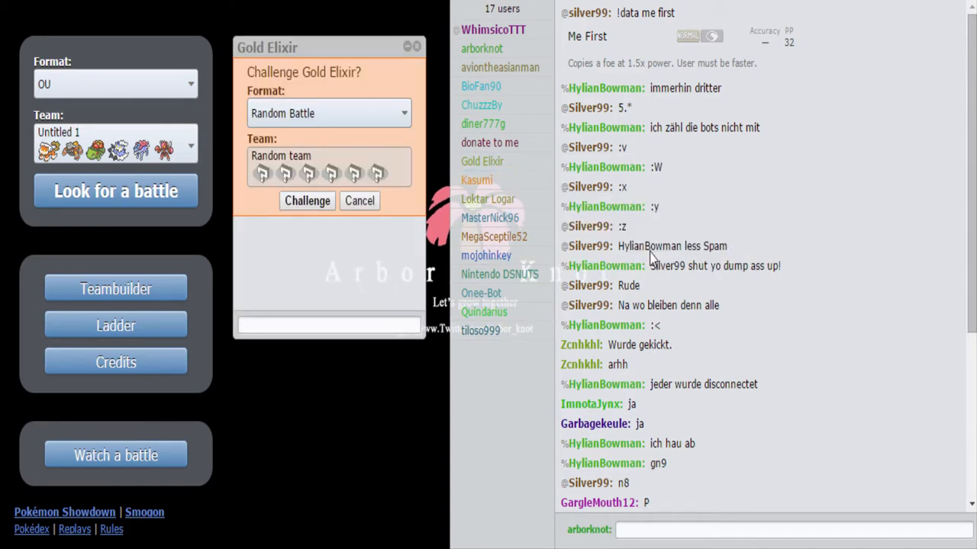
left_click(328, 325)
type(";]")
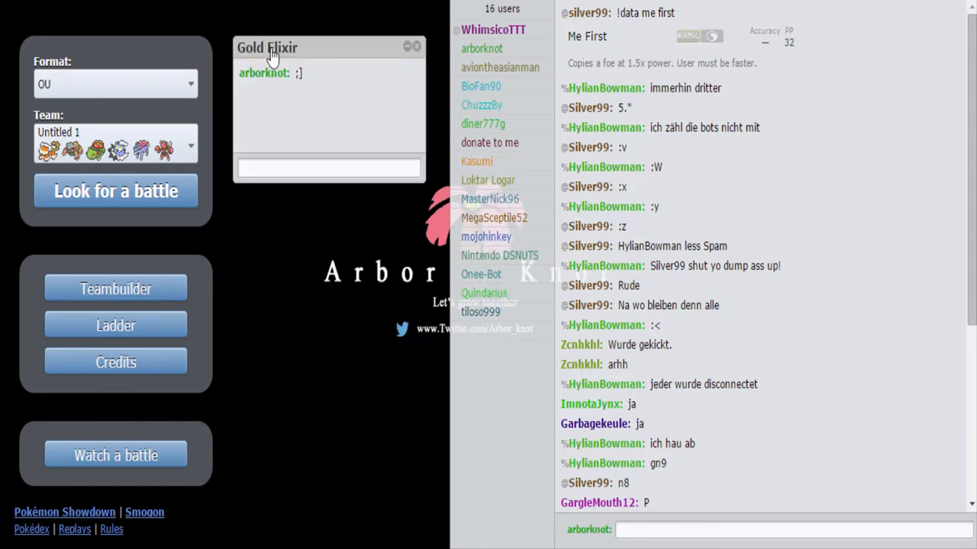
Send a message to Gold Elixir, then open their profile card
left_click(328, 167)
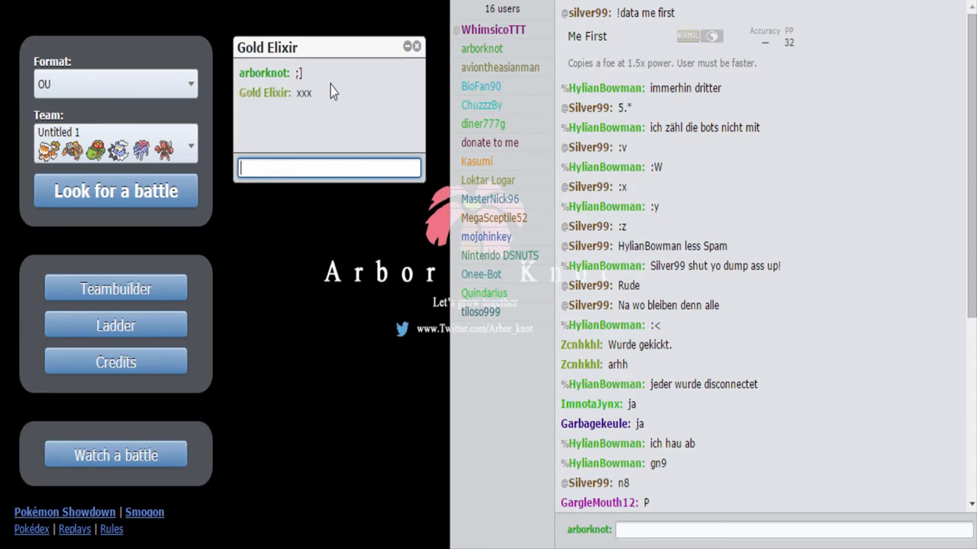
left_click(265, 93)
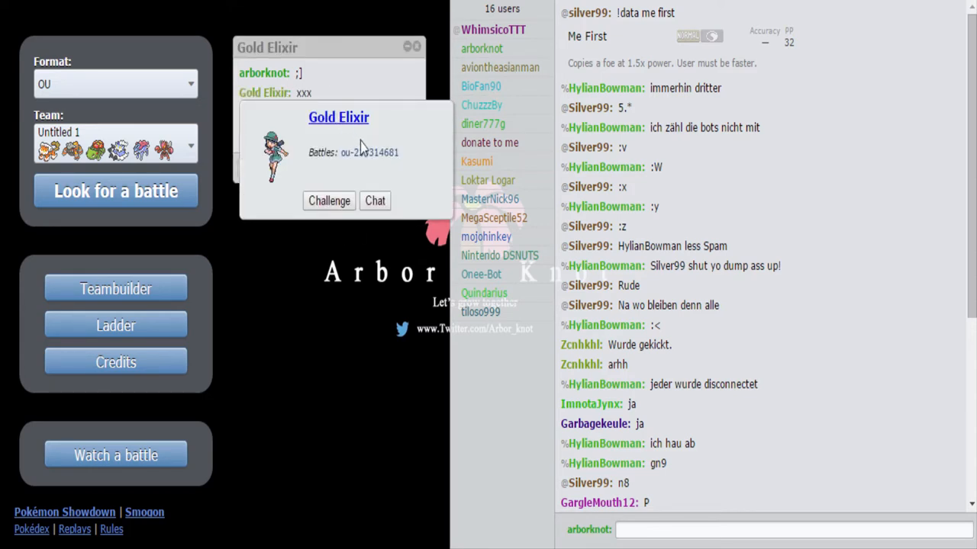
left_click(328, 201)
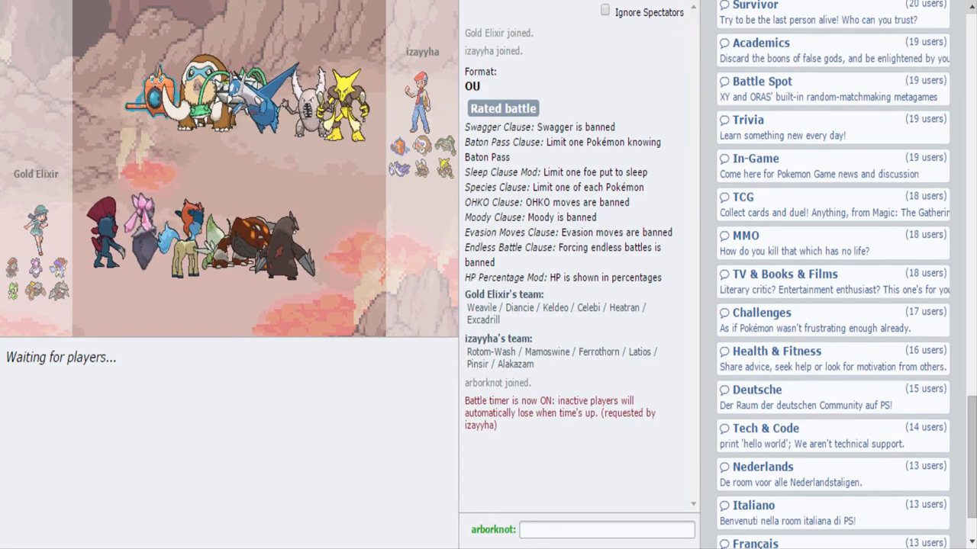
scroll("down", 3)
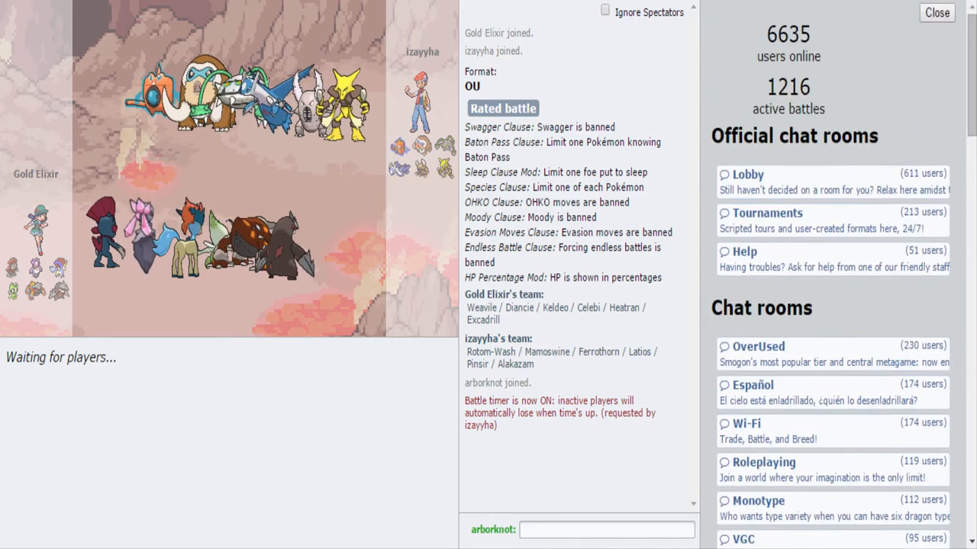
left_click(937, 12)
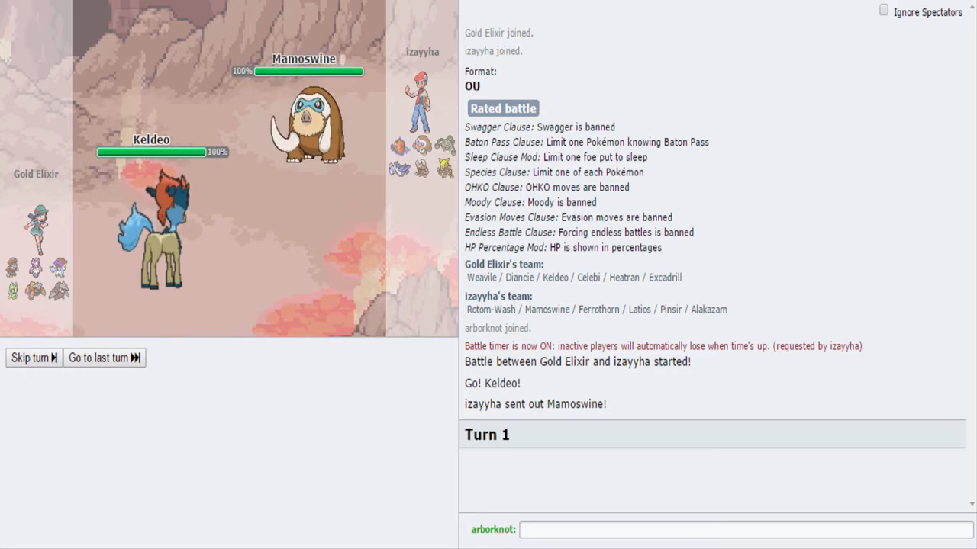
Watch turns 1–3 until Heatran faces Alakazam on turn 4
left_click(33, 357)
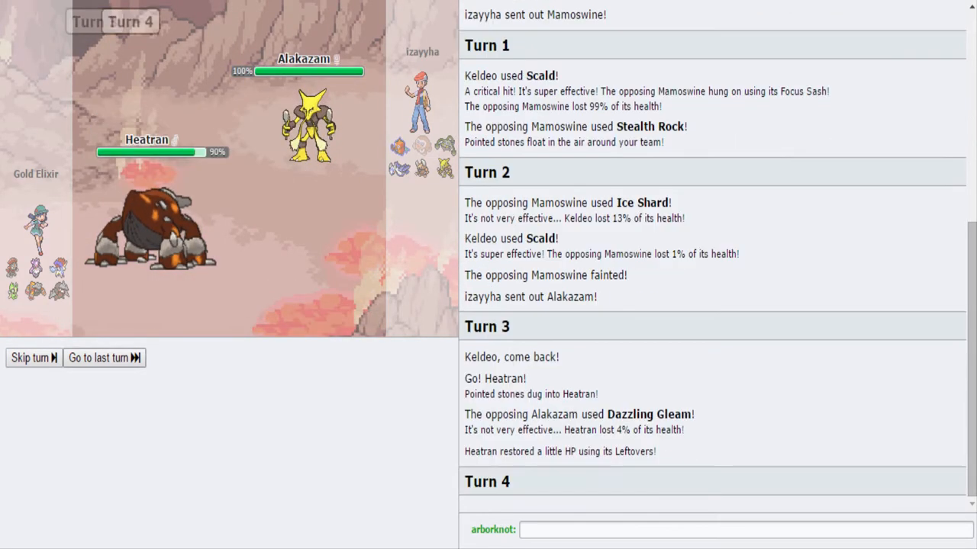
Watch turns 5 and 6 until paralyzed Celebi faces Pinsir
left_click(29, 358)
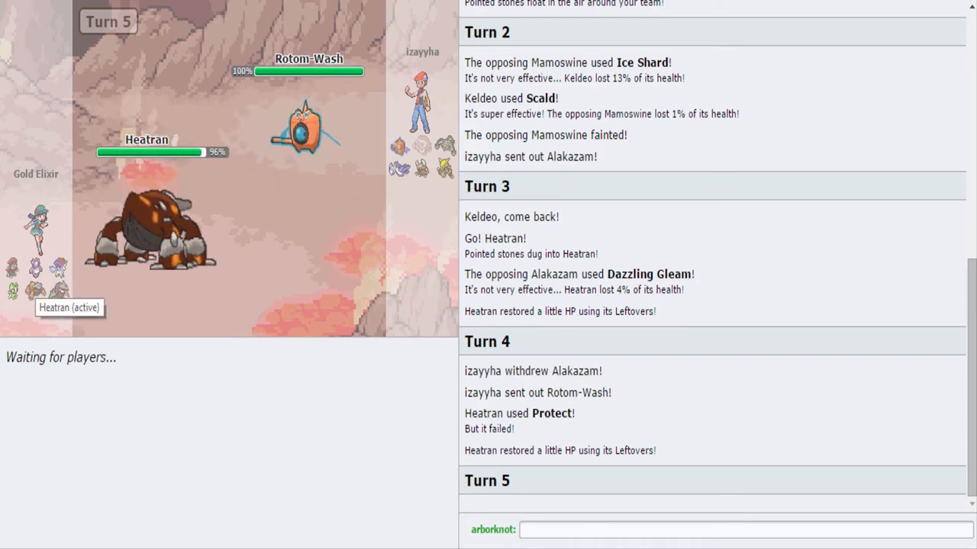
mouse_move(40, 270)
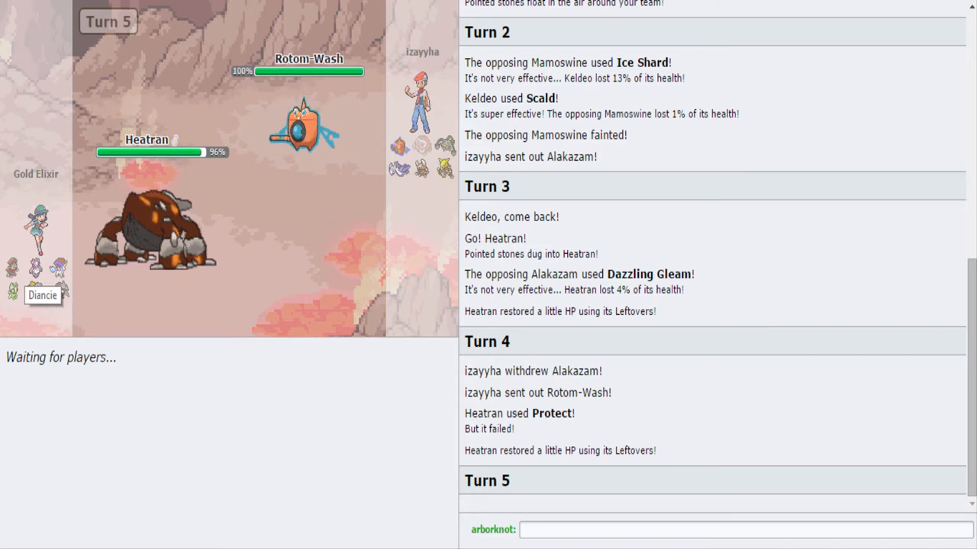
mouse_move(147, 145)
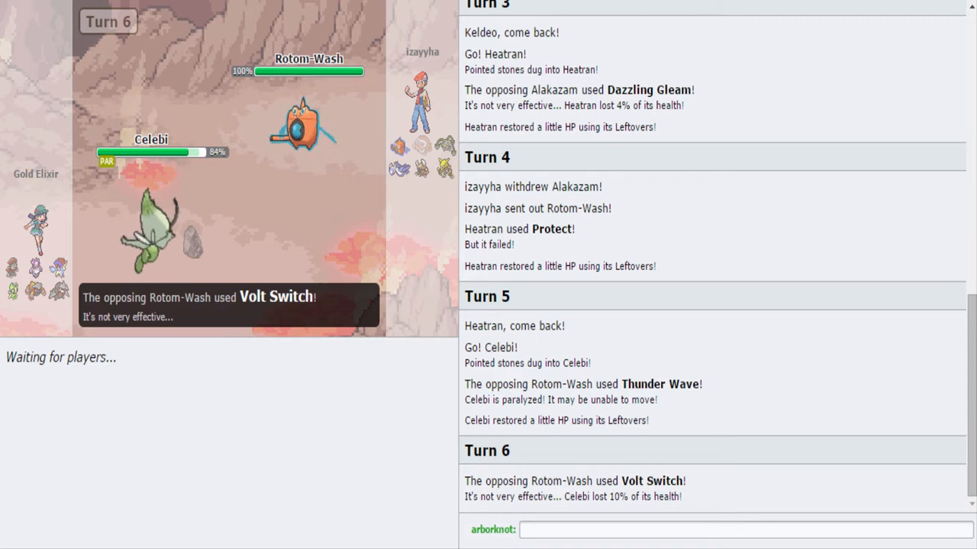
mouse_move(443, 168)
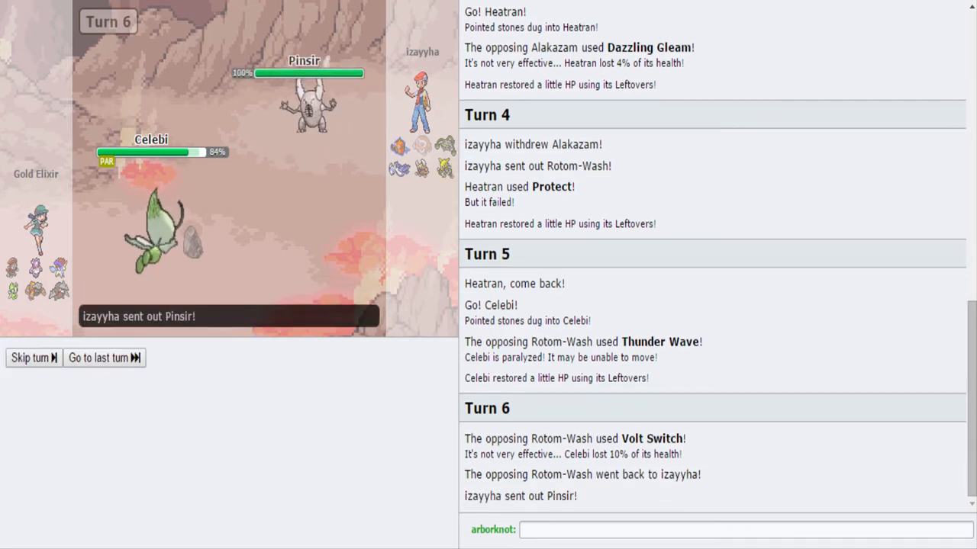
Scroll the battle log through turns 7–9 as Mega Pinsir faces Celebi
scroll("down", 3)
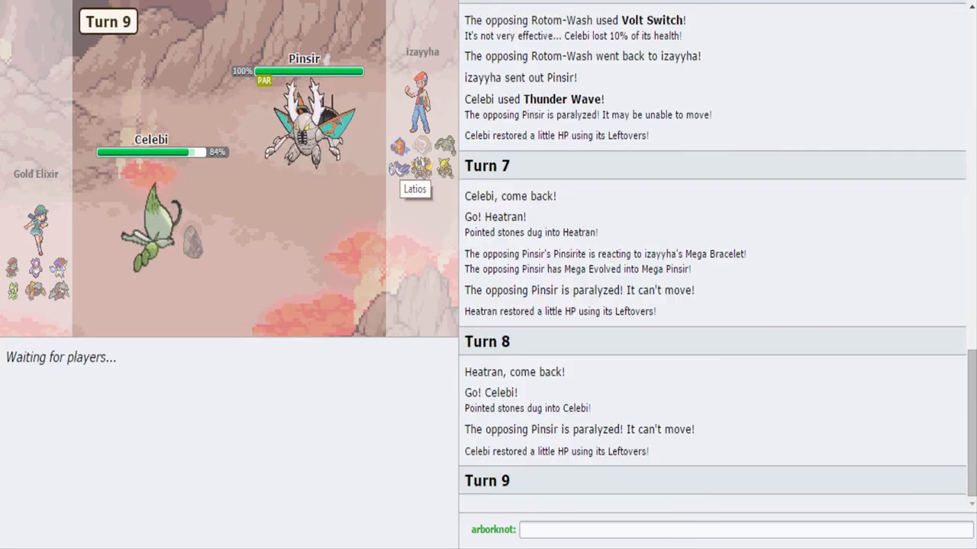
mouse_move(406, 163)
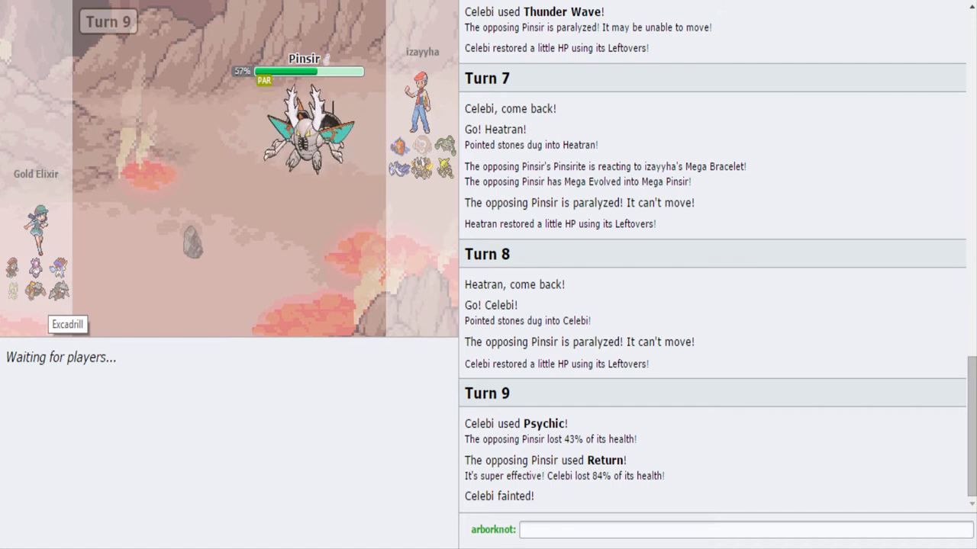
mouse_move(306, 137)
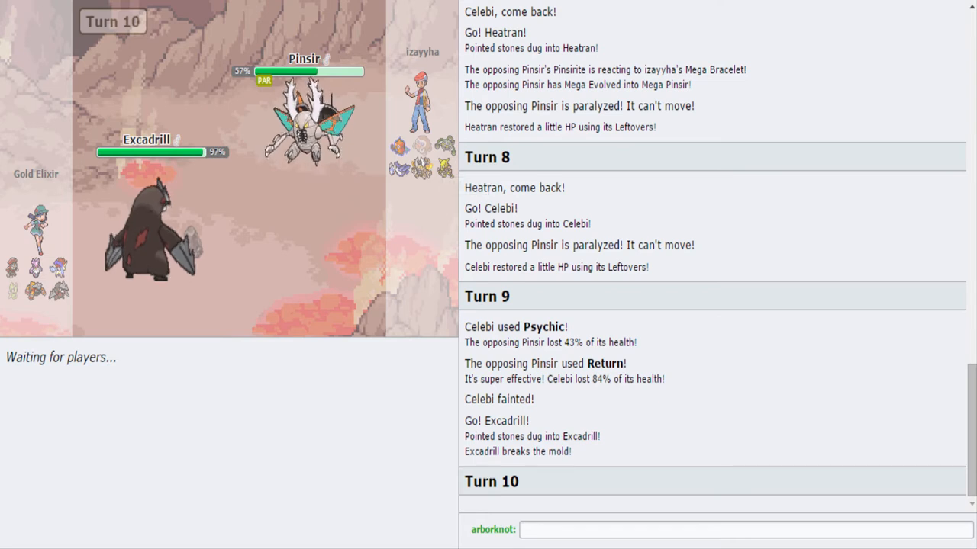
mouse_move(418, 152)
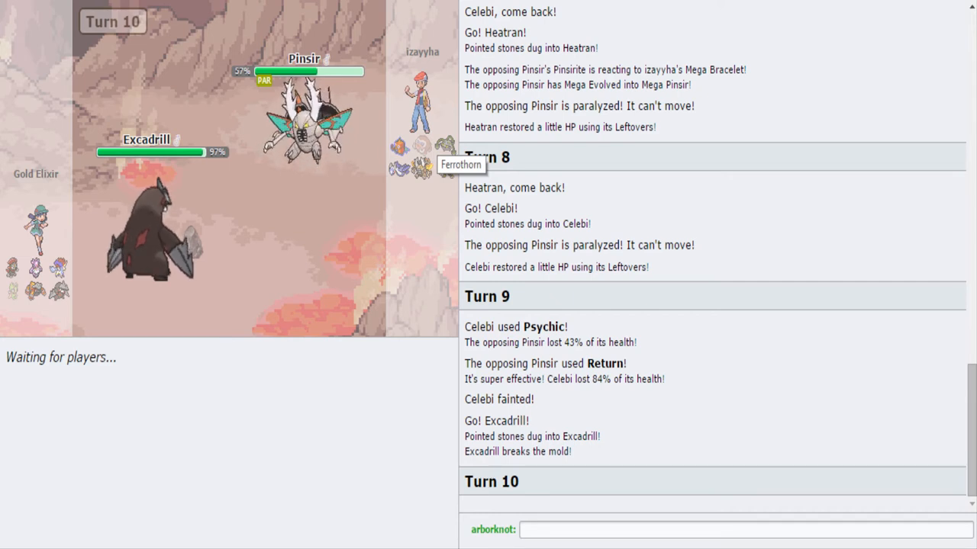
mouse_move(304, 118)
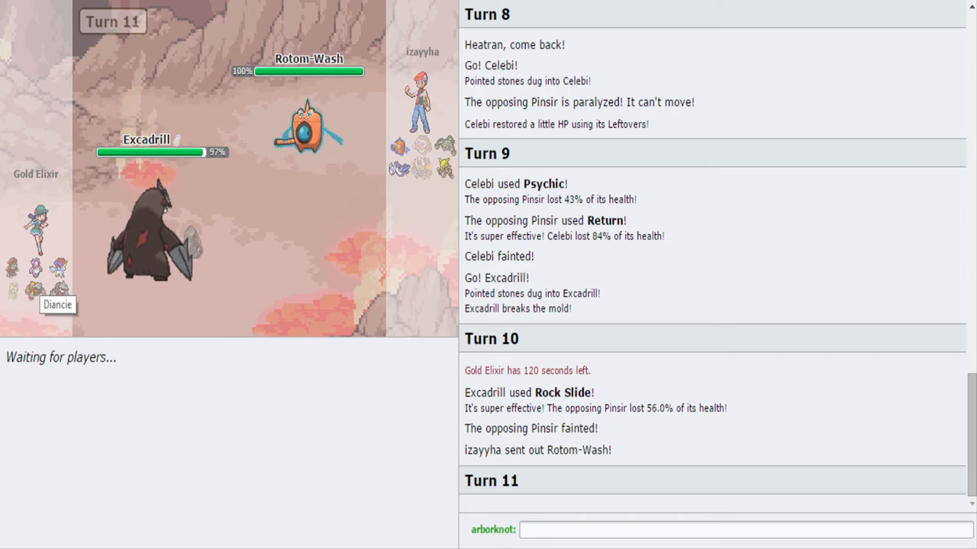
mouse_move(145, 140)
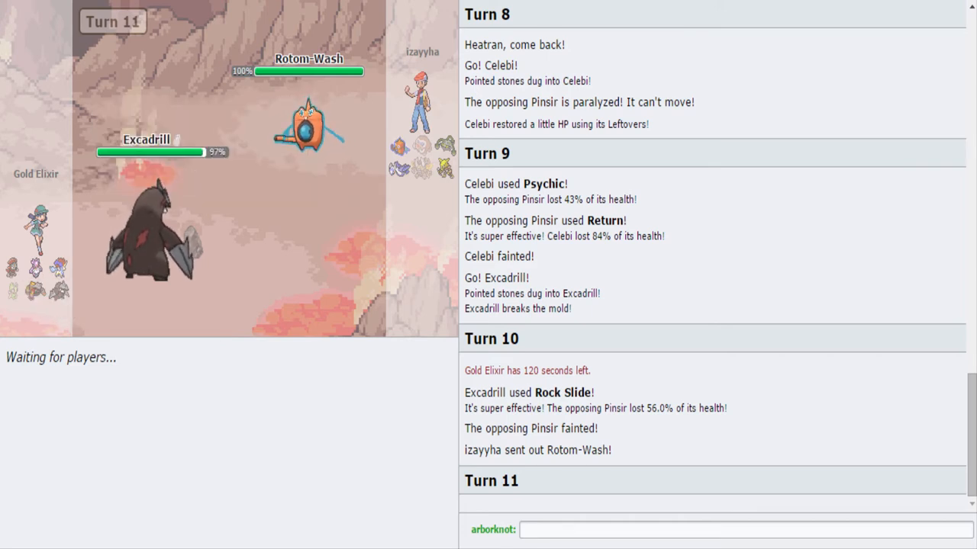
mouse_move(443, 166)
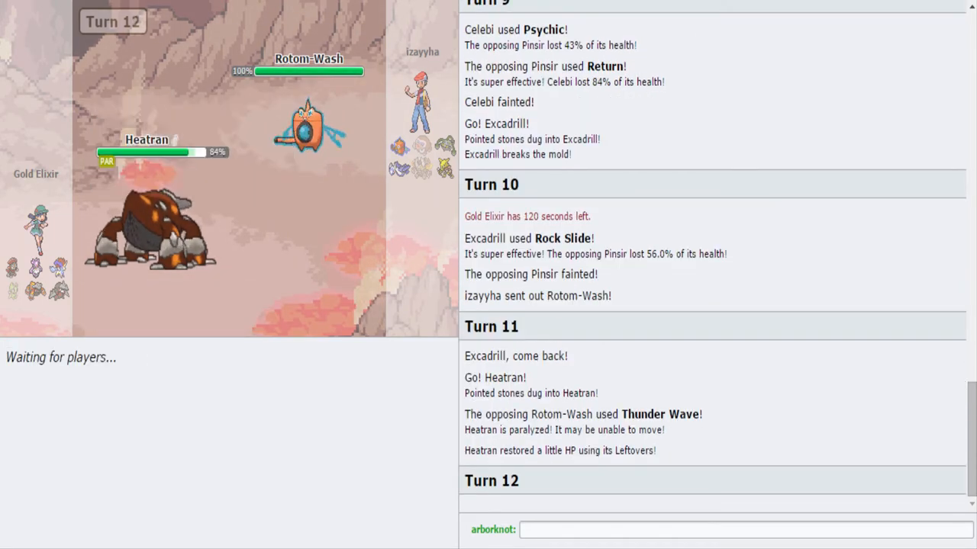
mouse_move(147, 151)
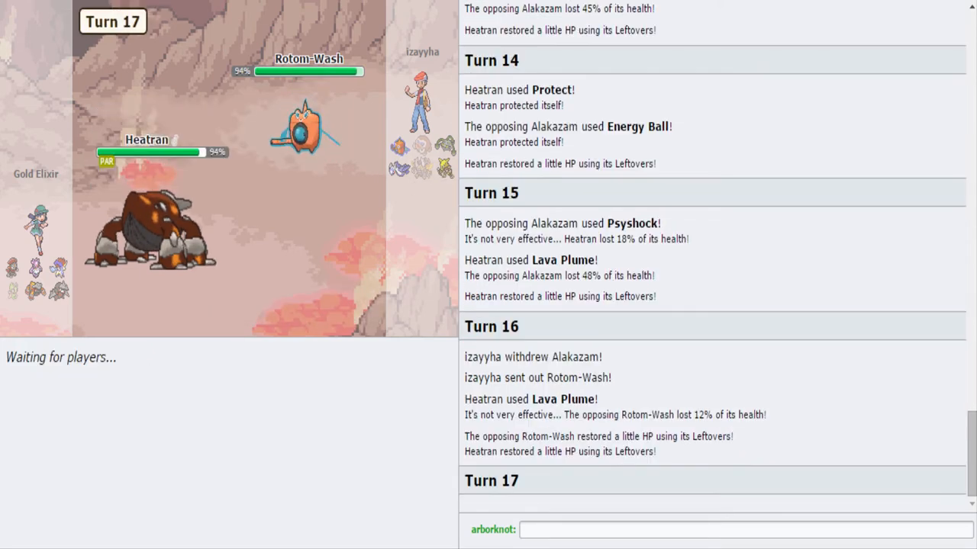
mouse_move(147, 145)
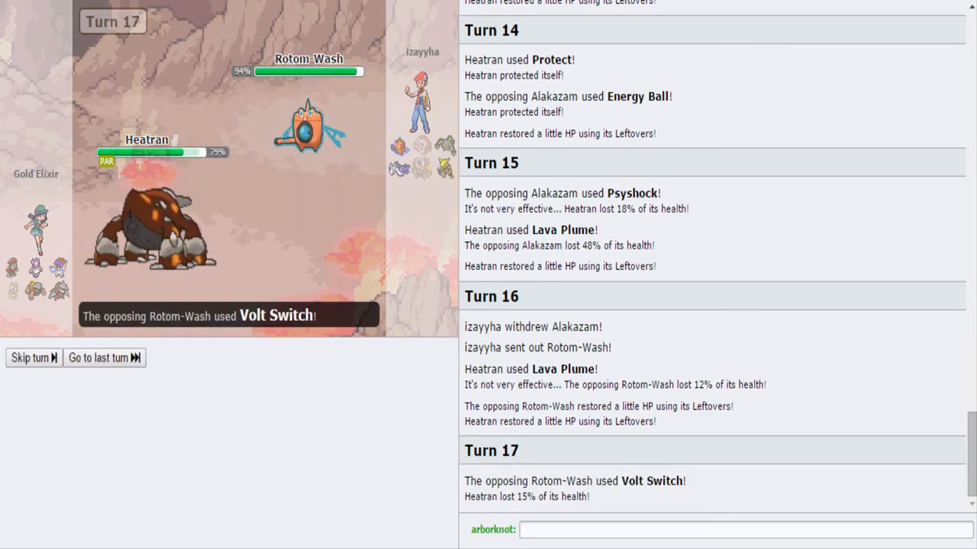
Skip turn 18's animation as Heatran downs Ferrothorn, then return home
left_click(34, 357)
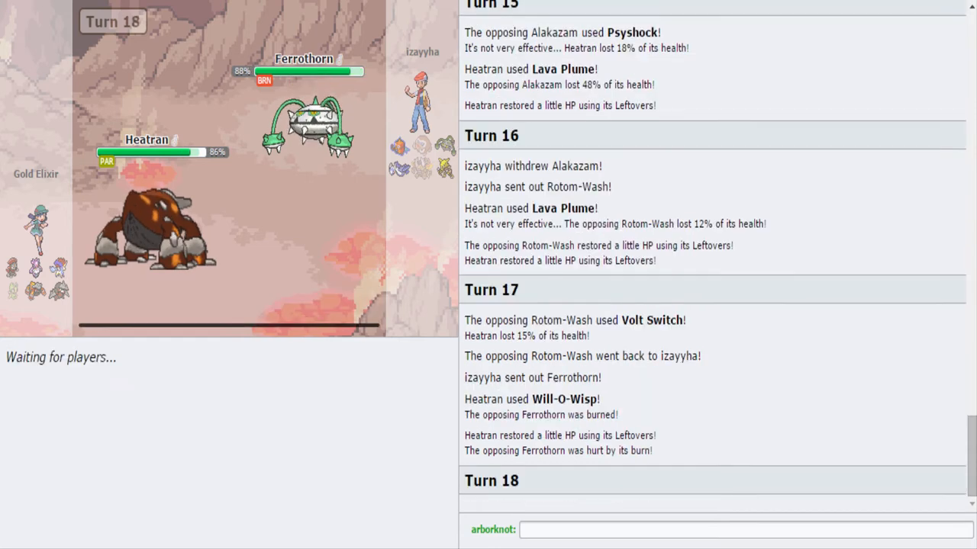
mouse_move(305, 122)
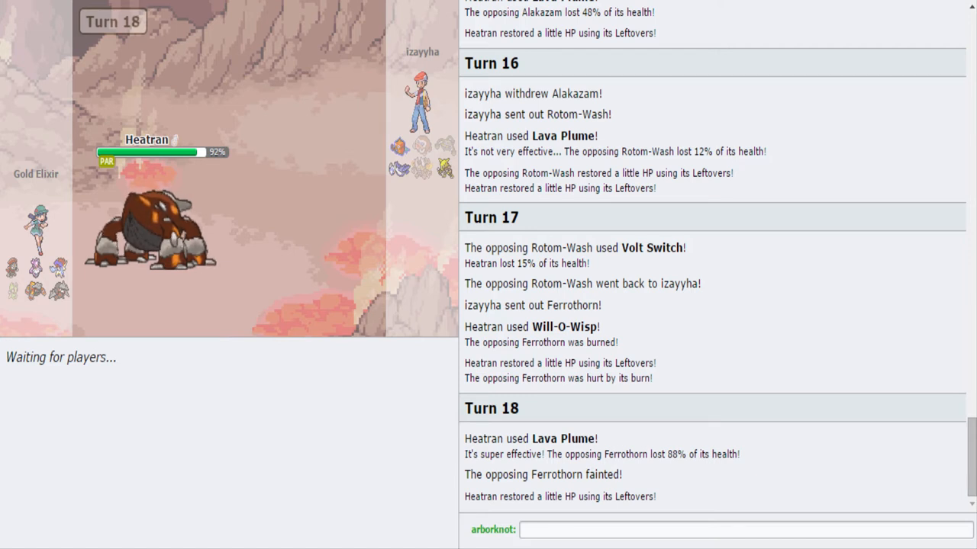
left_click(736, 530)
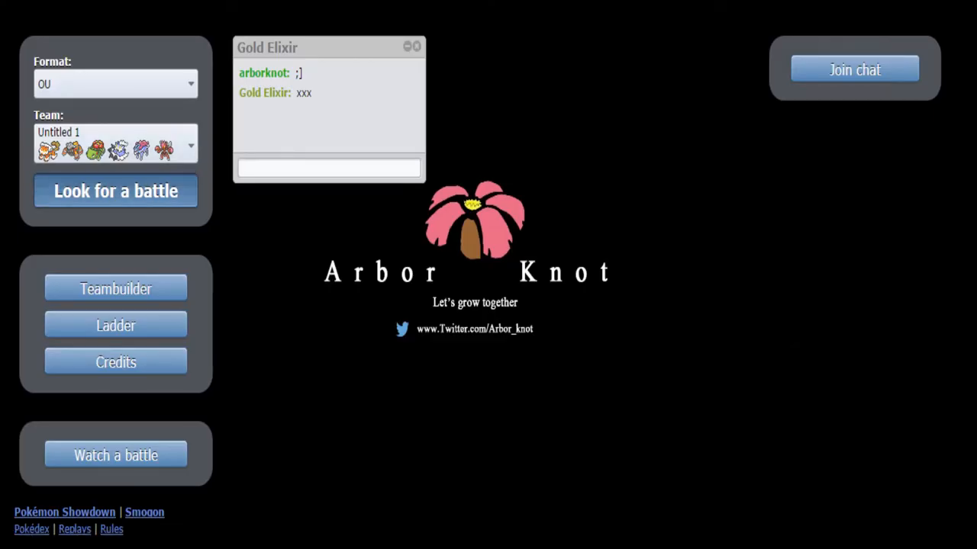
Find and join a rated OU battle against SalOU3, leading with Thundurus
left_click(115, 191)
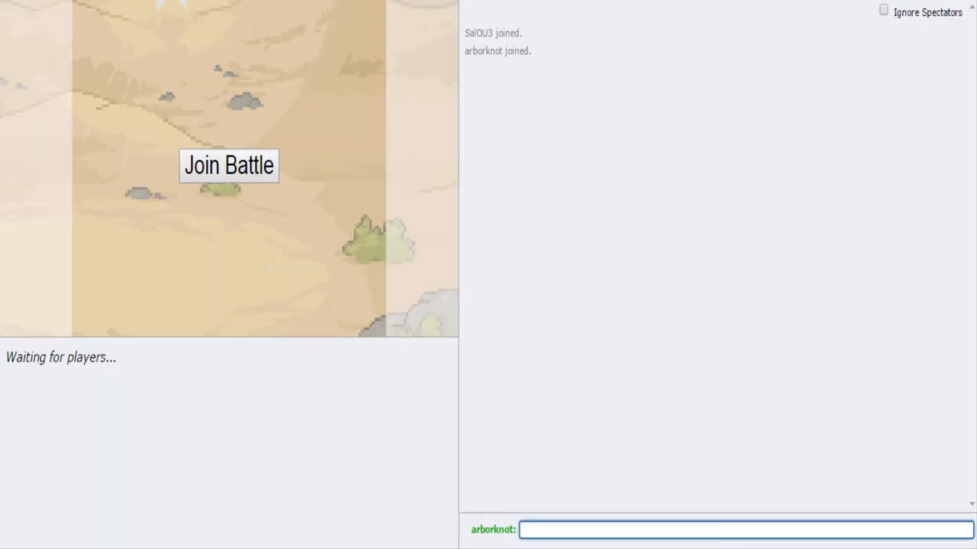
left_click(228, 166)
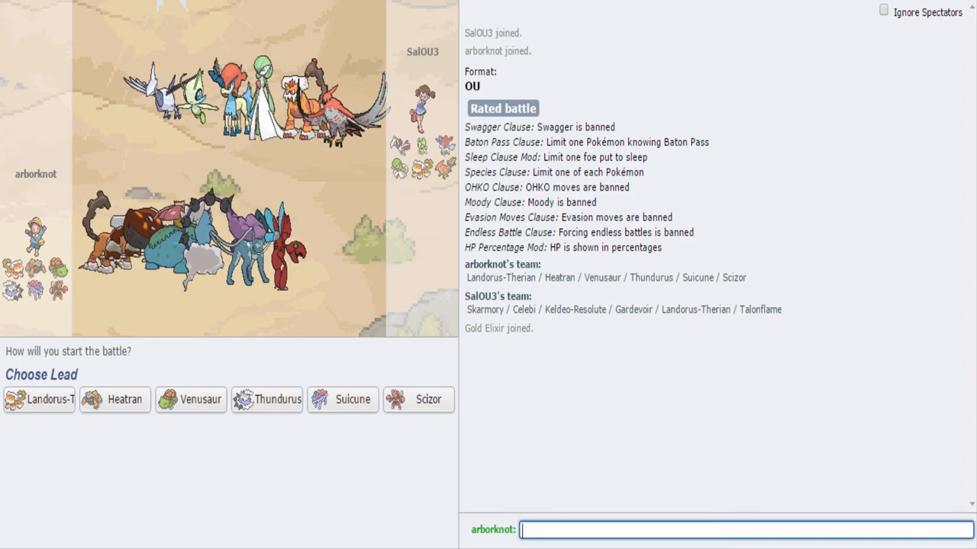
mouse_move(38, 399)
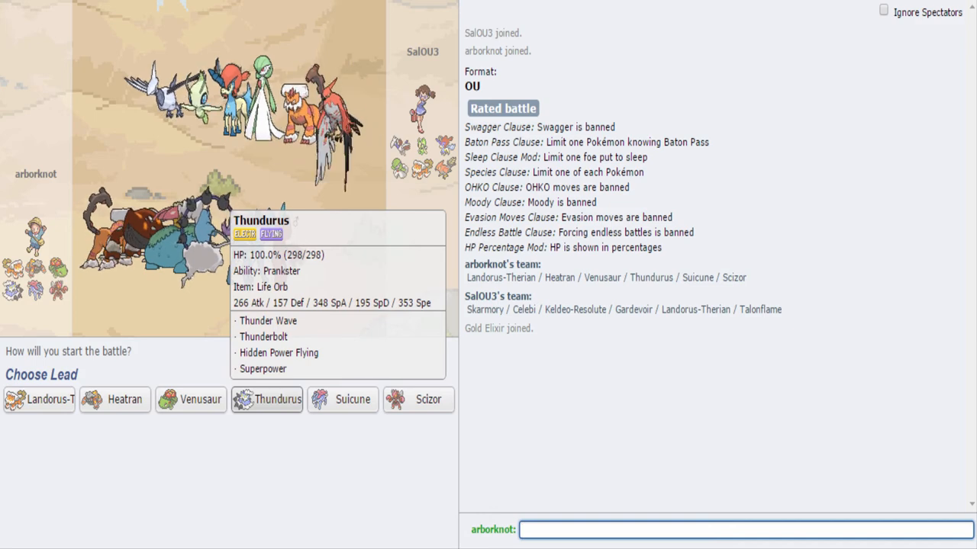
left_click(267, 399)
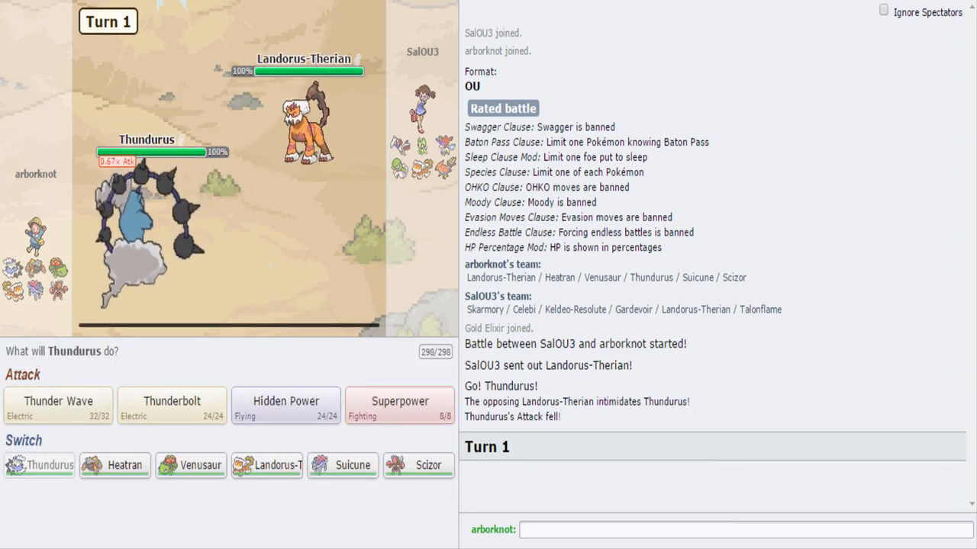
mouse_move(306, 122)
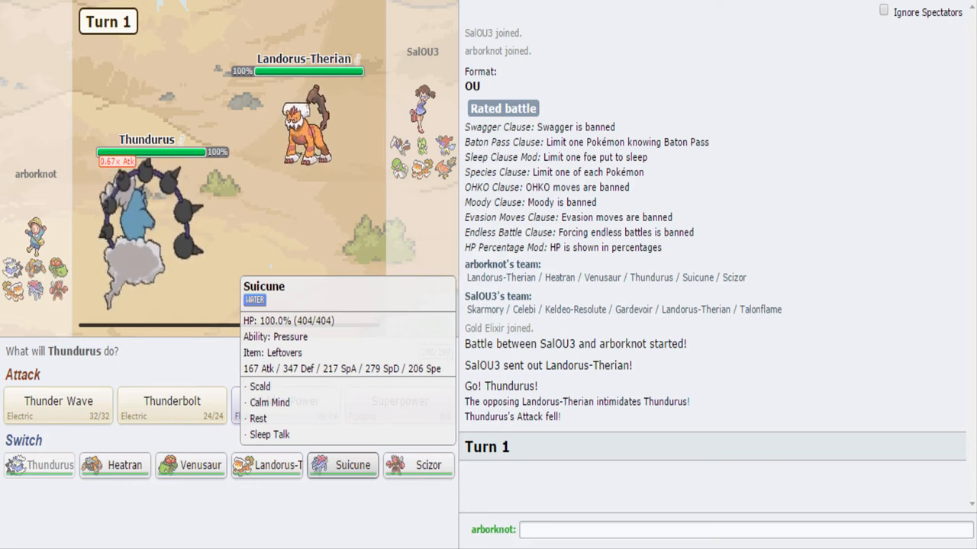
Switch Thundurus out for Suicune on turn 1
left_click(351, 466)
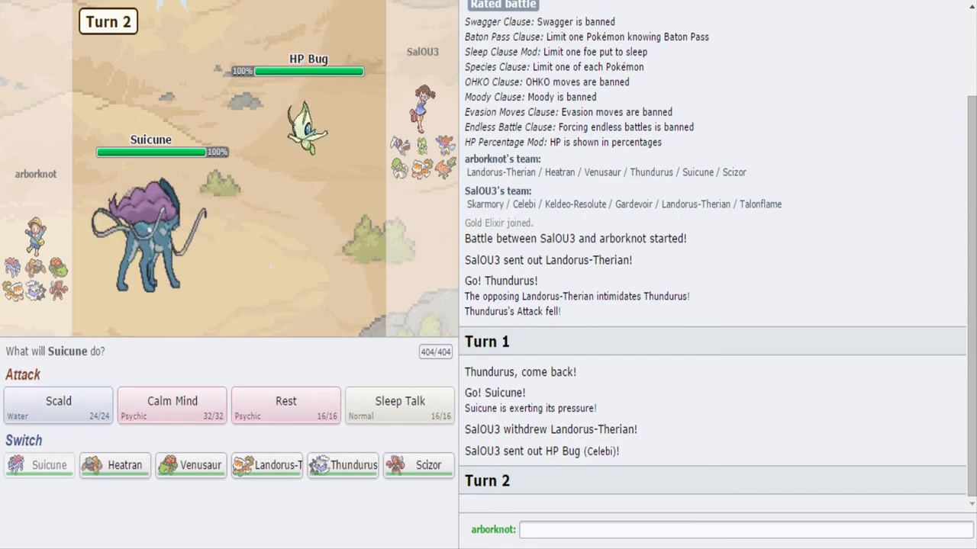
mouse_move(191, 466)
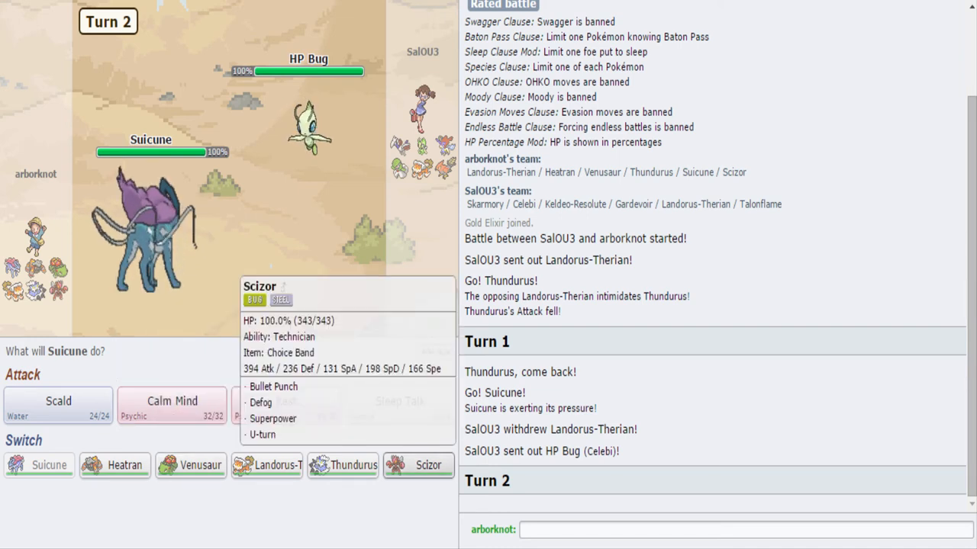
mouse_move(266, 465)
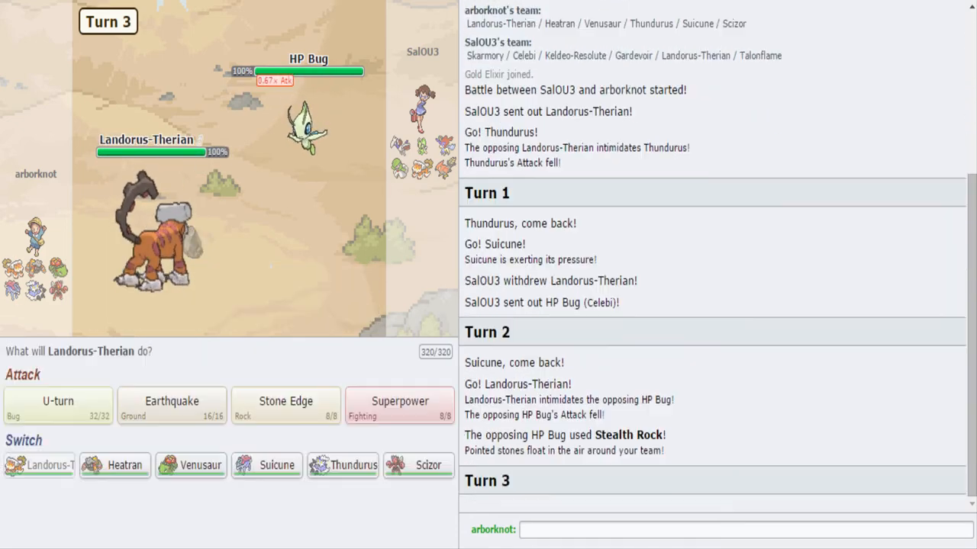
U-turn out of Landorus-Therian into Heatran, then set Stealth Rock with Heatran
left_click(399, 402)
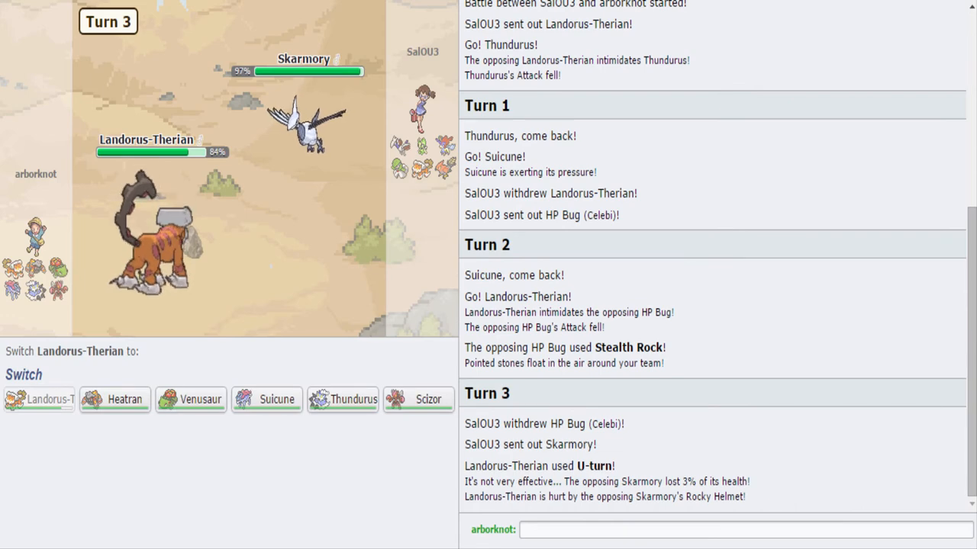
left_click(39, 399)
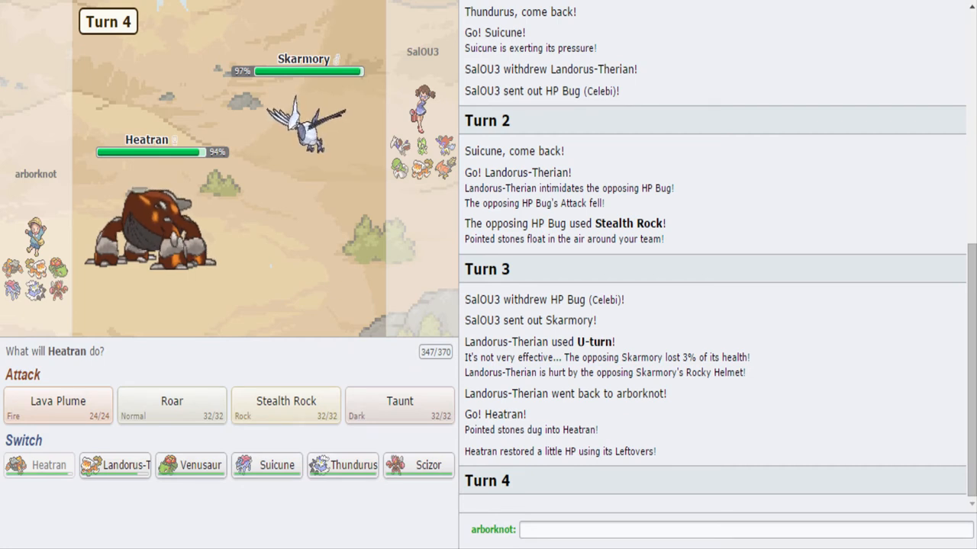
mouse_move(286, 405)
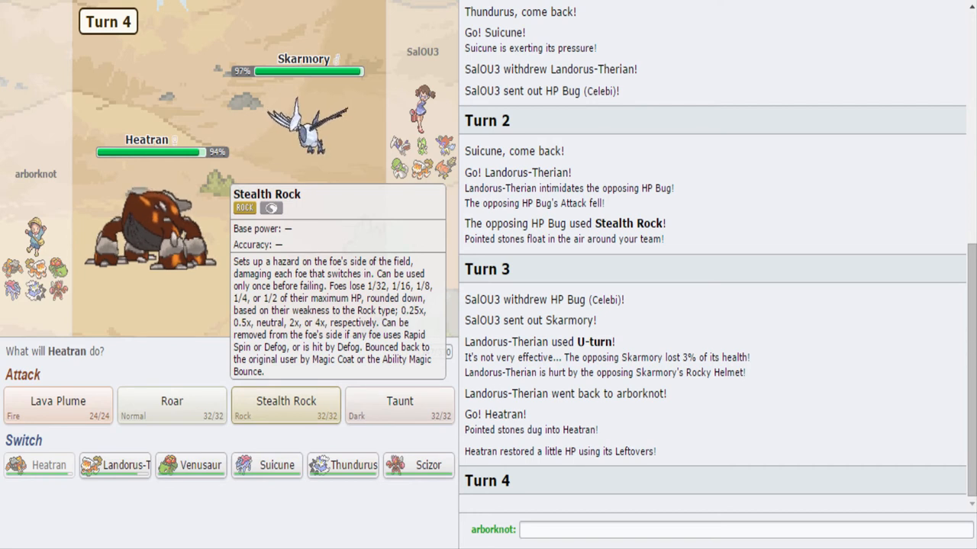
left_click(286, 405)
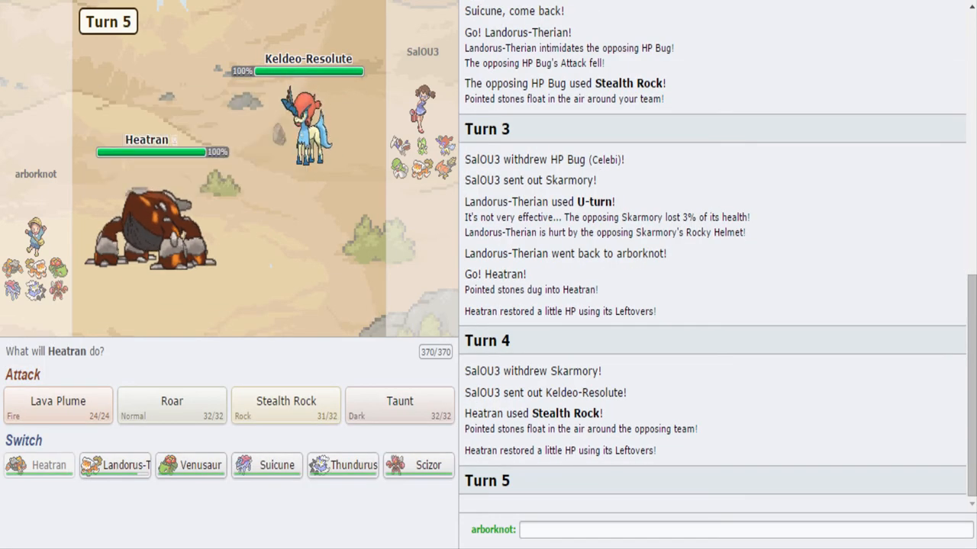
mouse_move(309, 114)
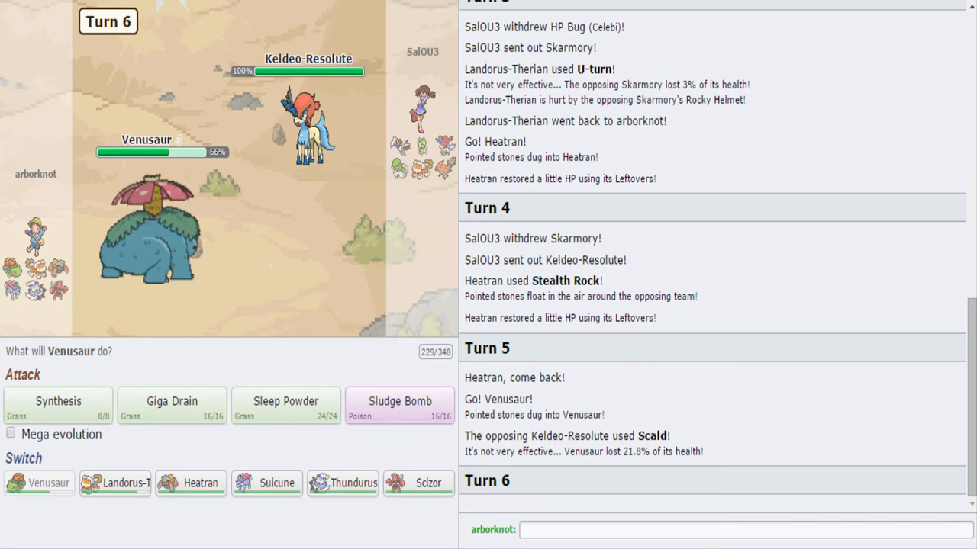
Mega Evolve Venusaur while attacking with Sludge Bomb
left_click(11, 434)
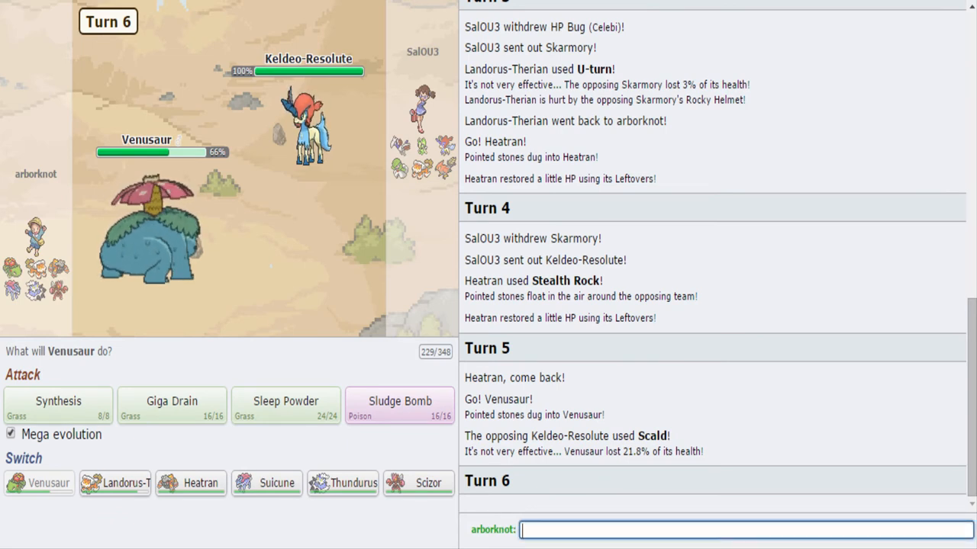
mouse_move(171, 402)
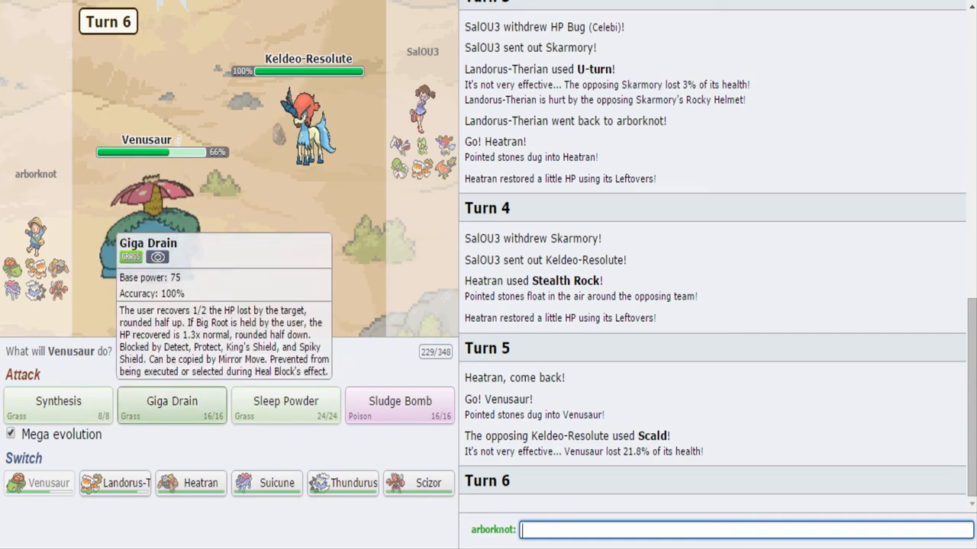
mouse_move(399, 404)
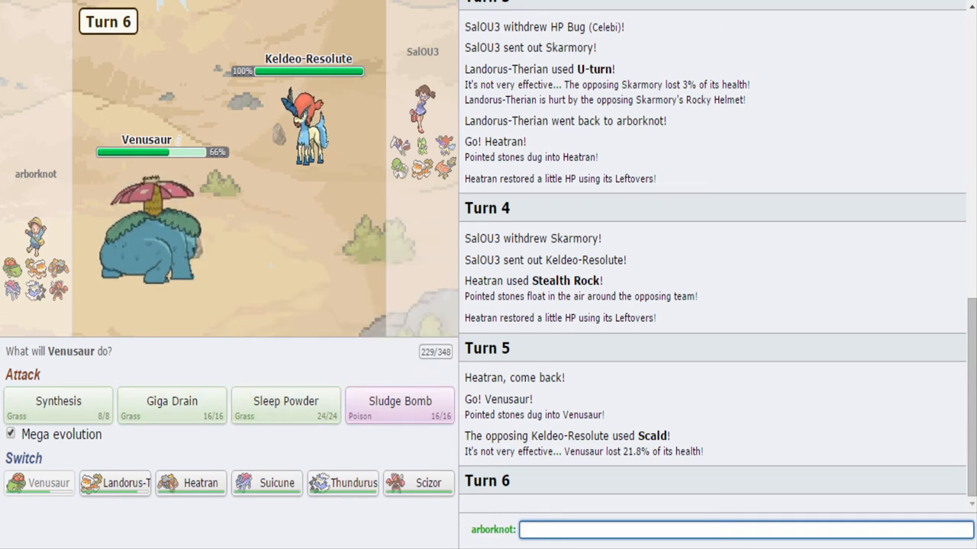
mouse_move(58, 404)
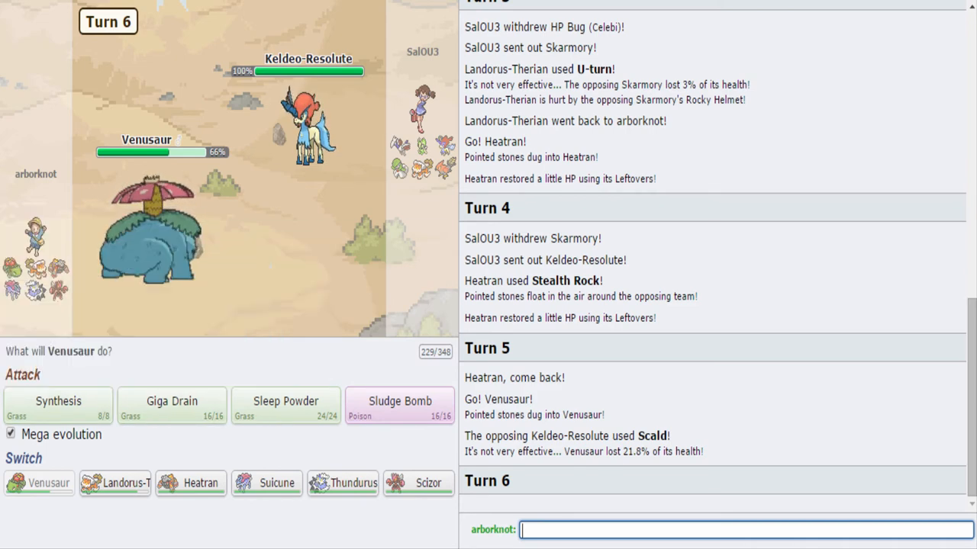
left_click(398, 405)
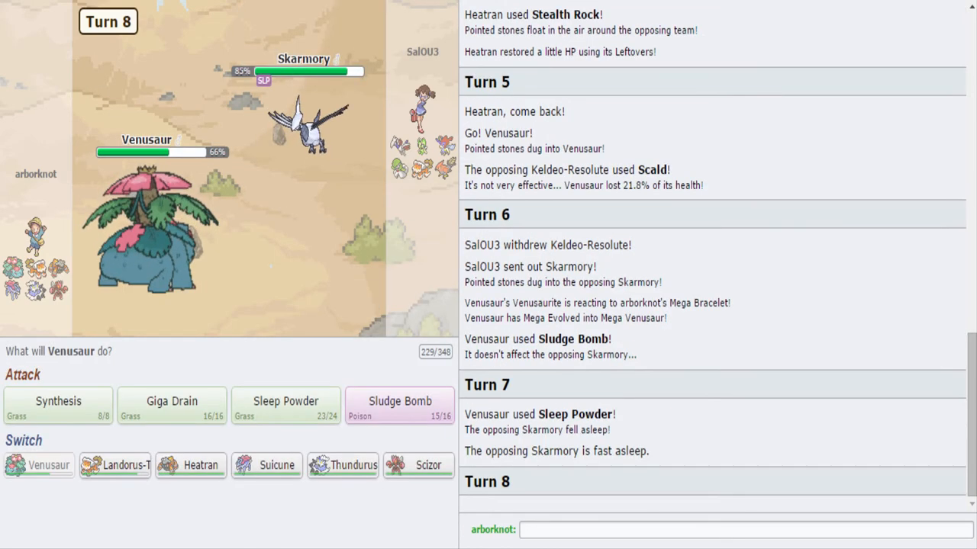
mouse_move(191, 466)
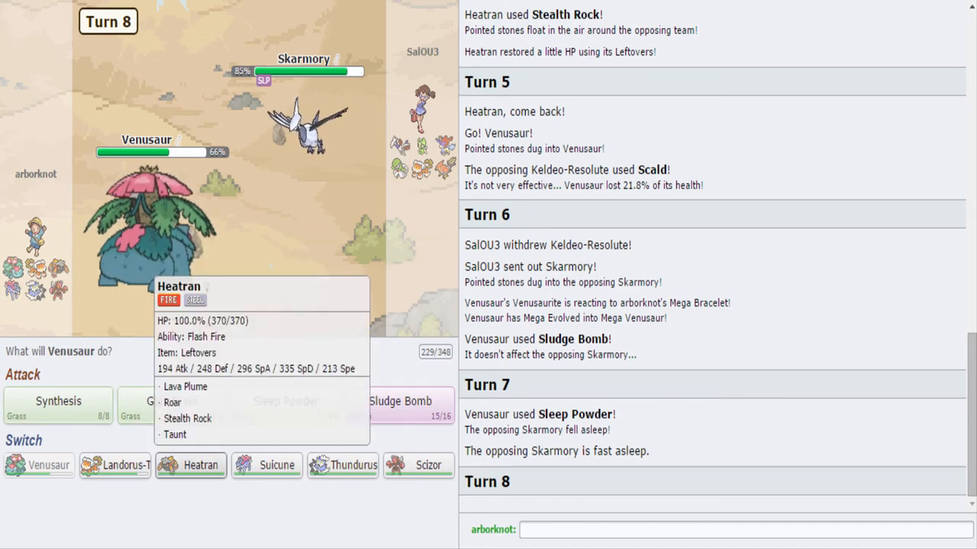
mouse_move(266, 465)
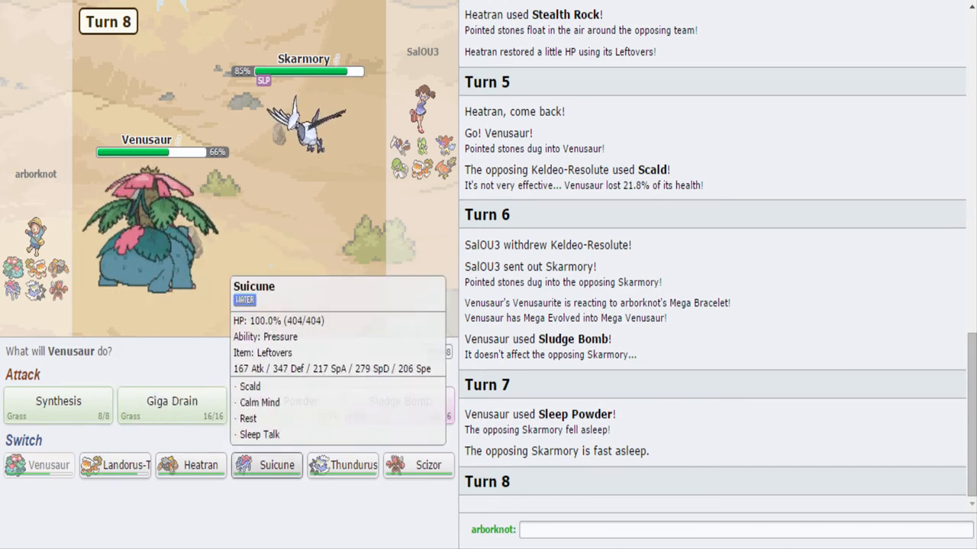
mouse_move(342, 465)
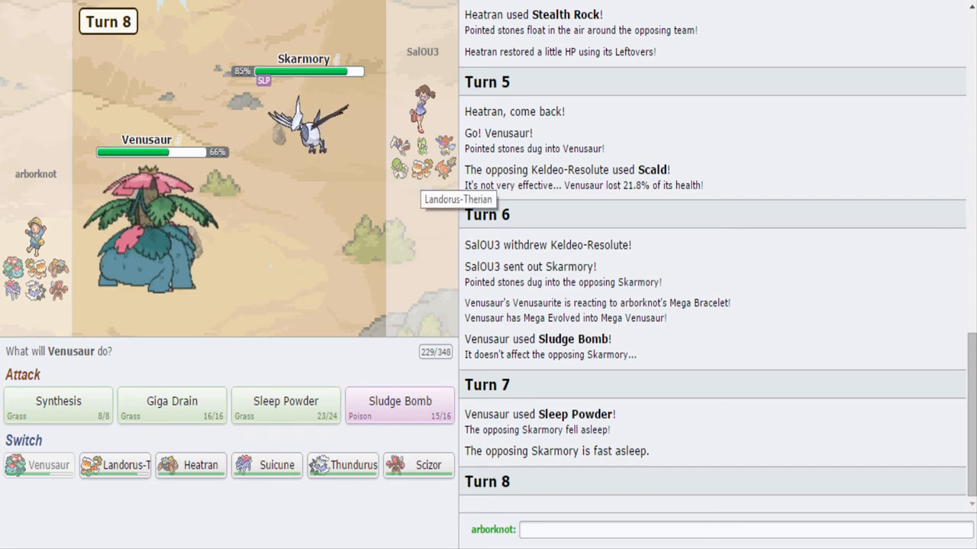
mouse_move(266, 465)
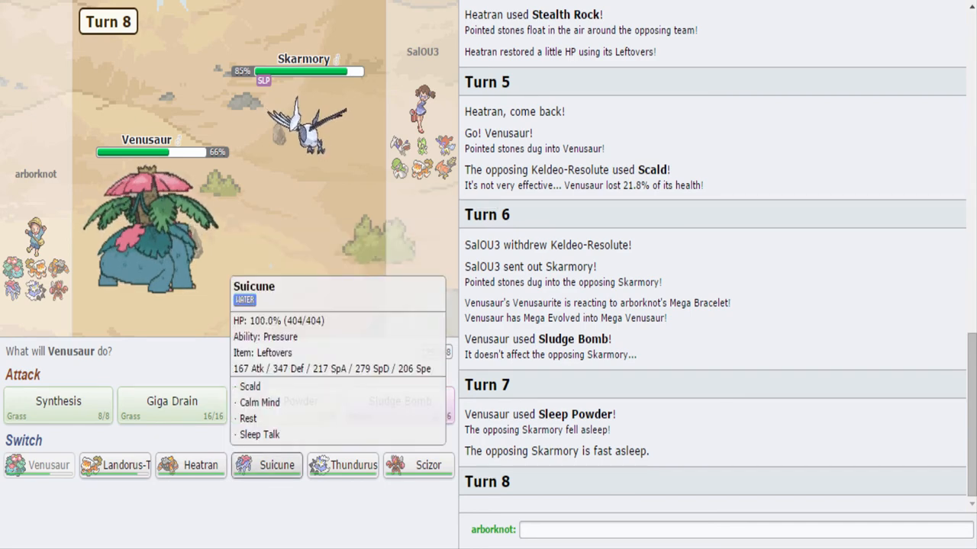
mouse_move(343, 465)
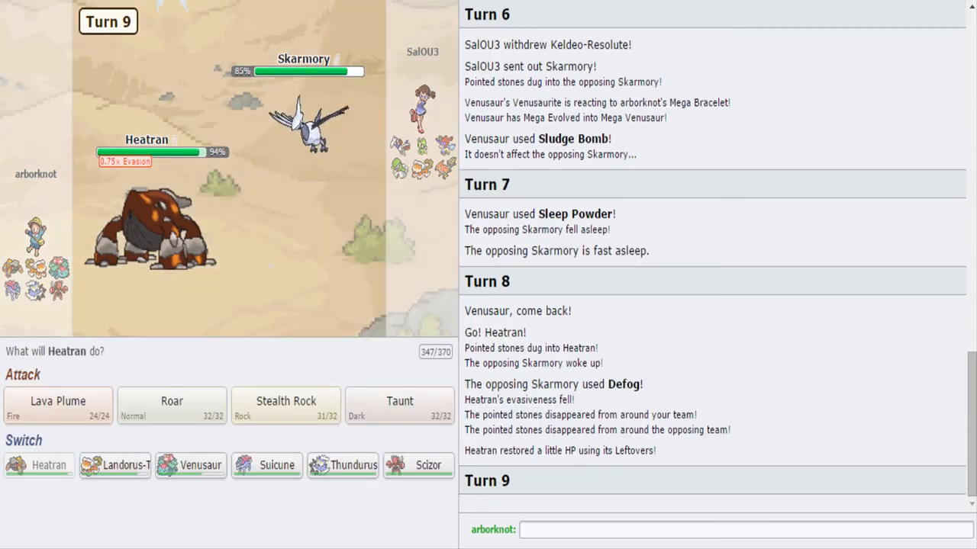
mouse_move(286, 405)
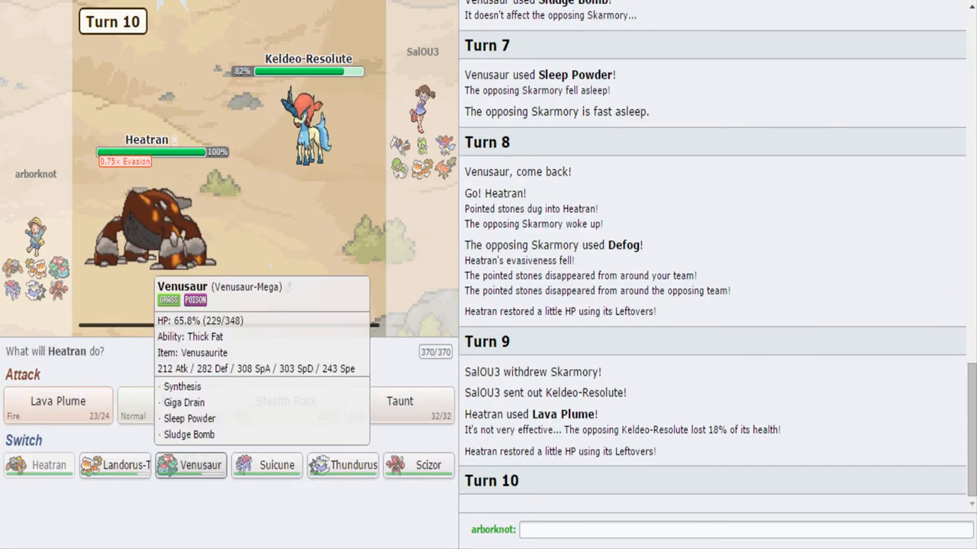
mouse_move(115, 466)
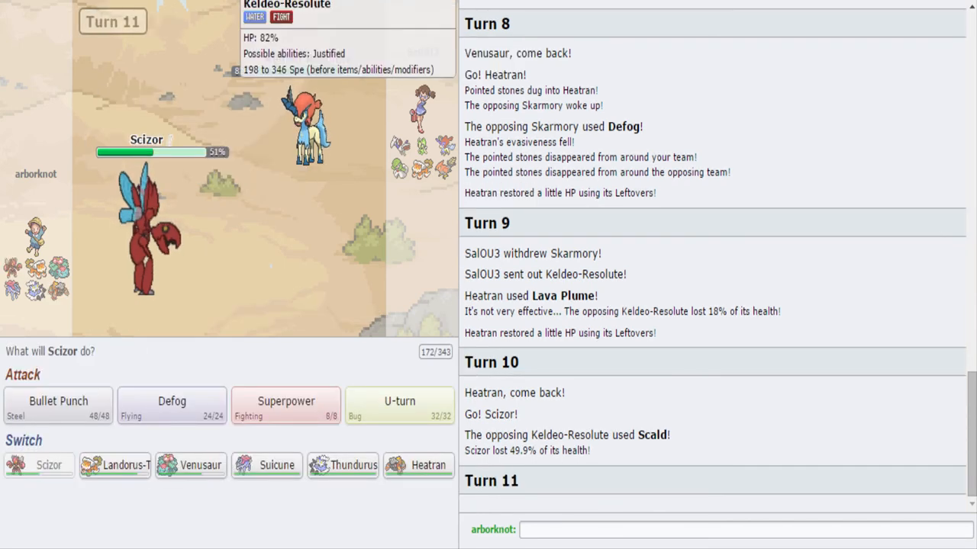
mouse_move(172, 405)
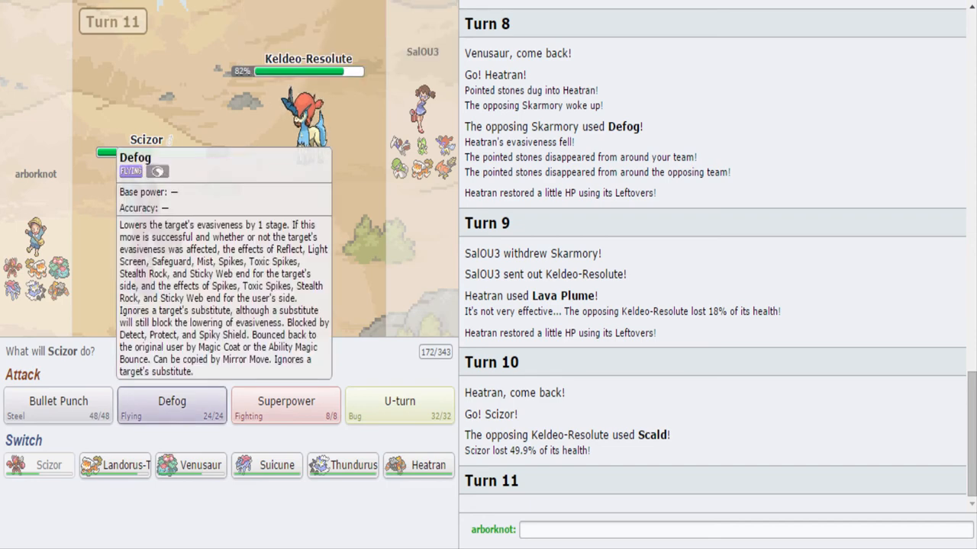
mouse_move(191, 466)
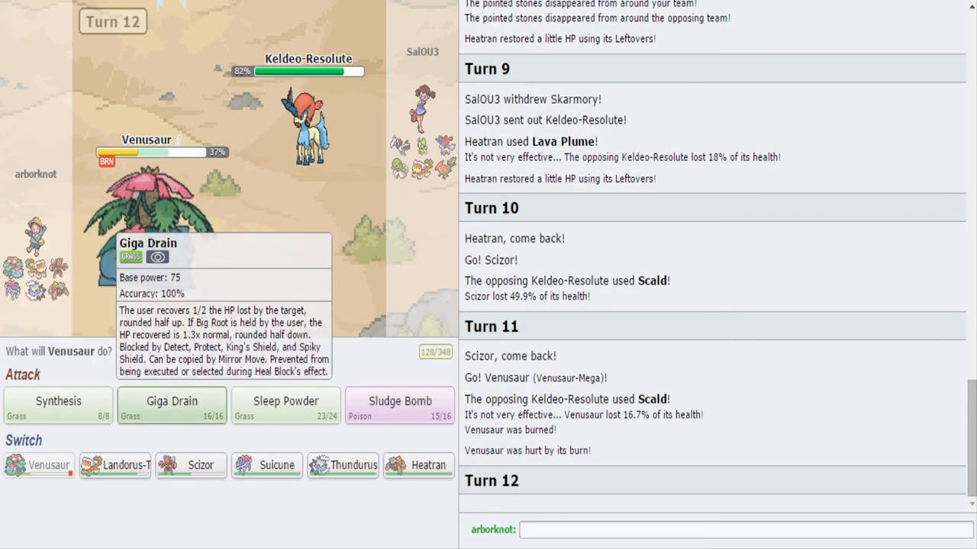
mouse_move(286, 405)
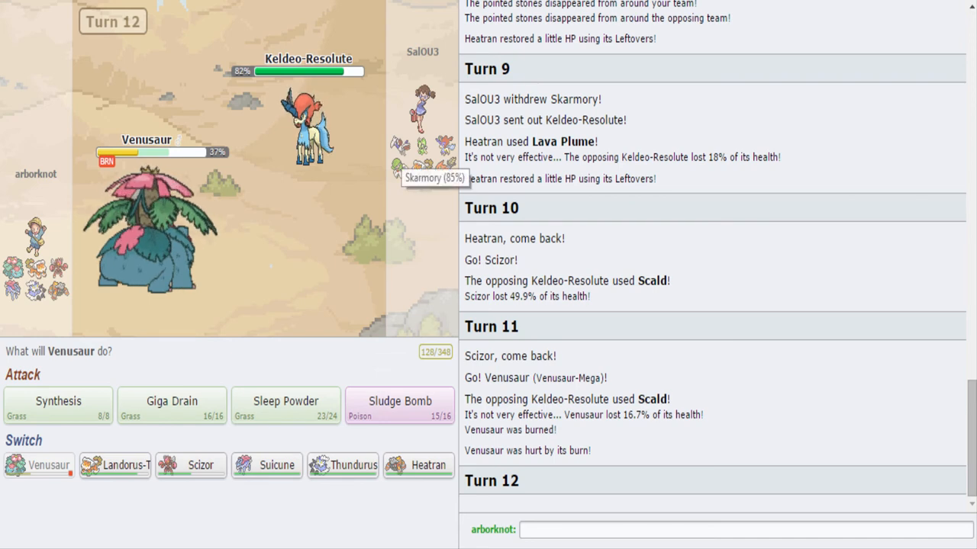
mouse_move(286, 404)
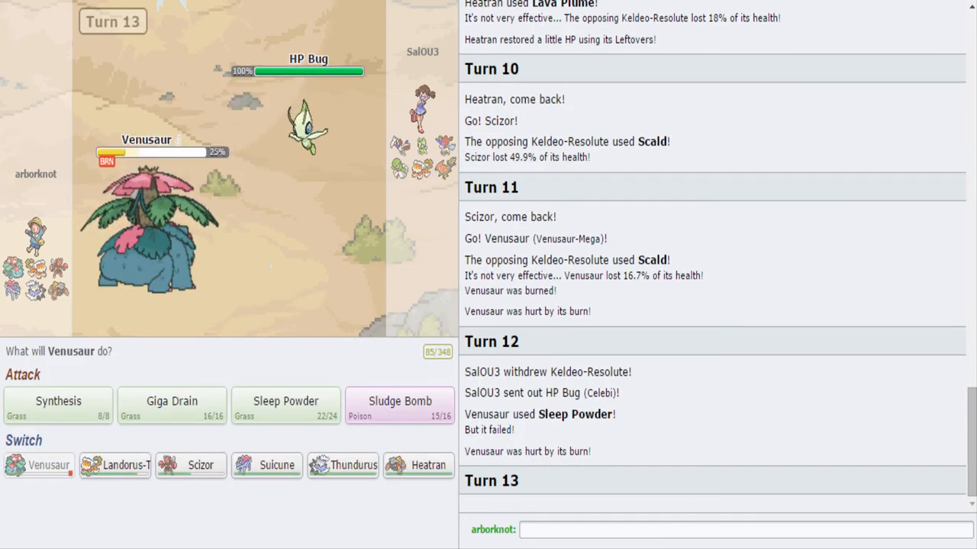
mouse_move(399, 404)
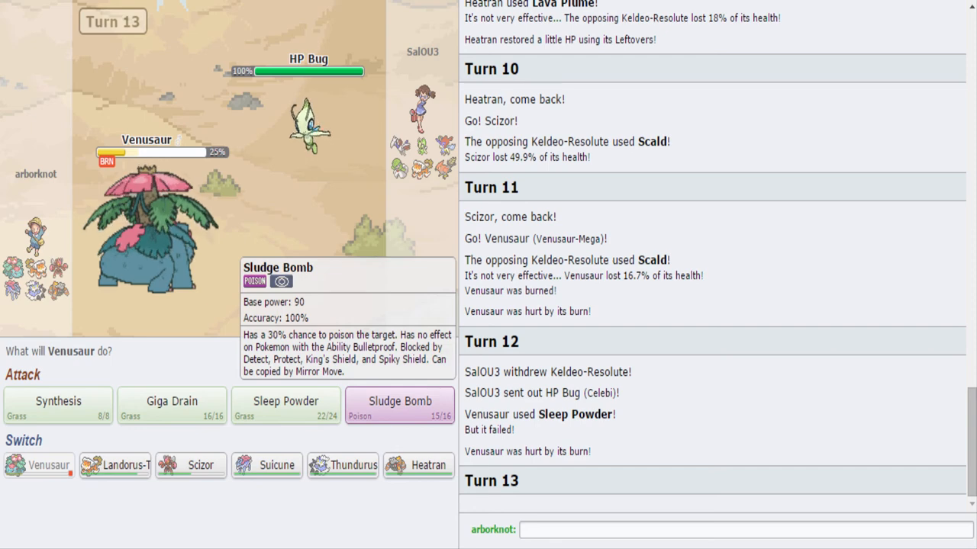
Attack the opposing HP Bug with Venusaur's Sludge Bomb
left_click(399, 405)
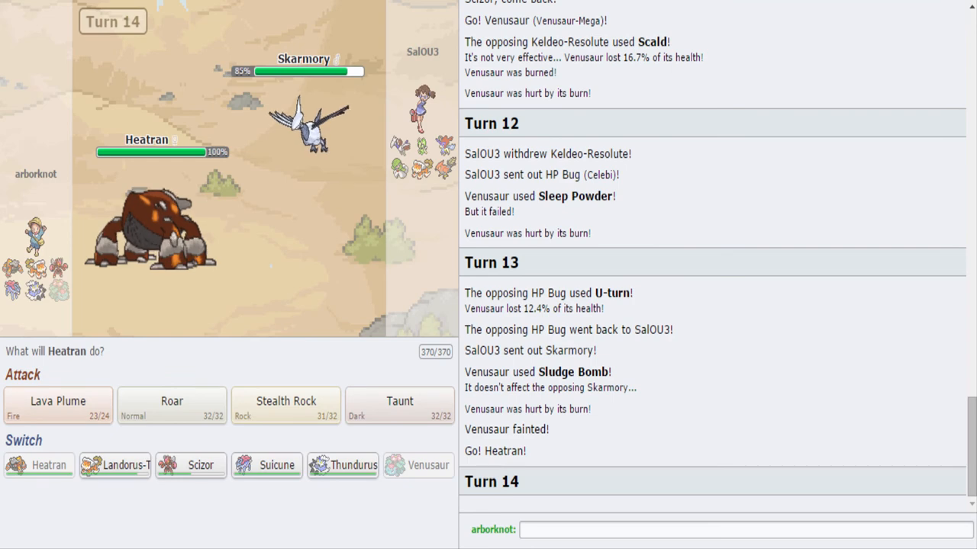
mouse_move(399, 405)
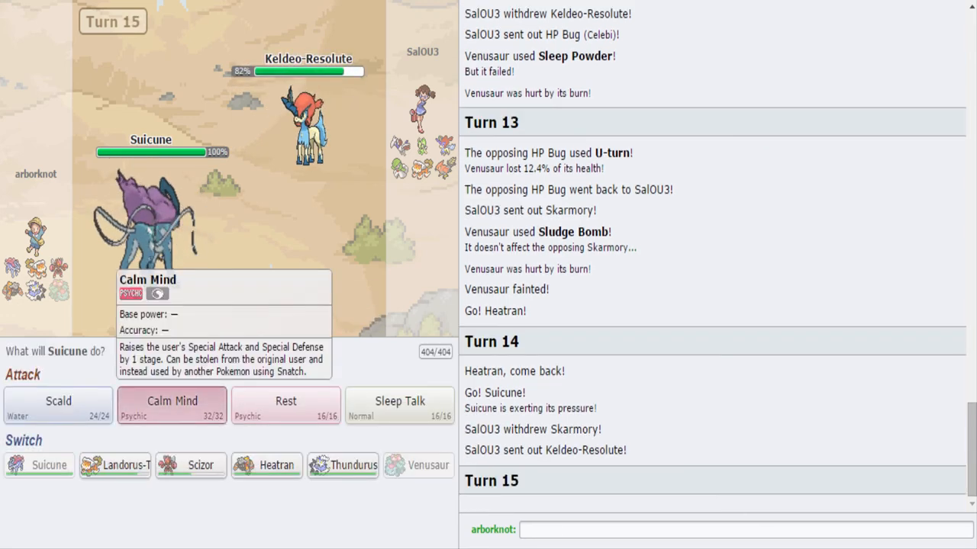
Use Suicune's Calm Mind three turns in a row to boost its special stats
left_click(171, 400)
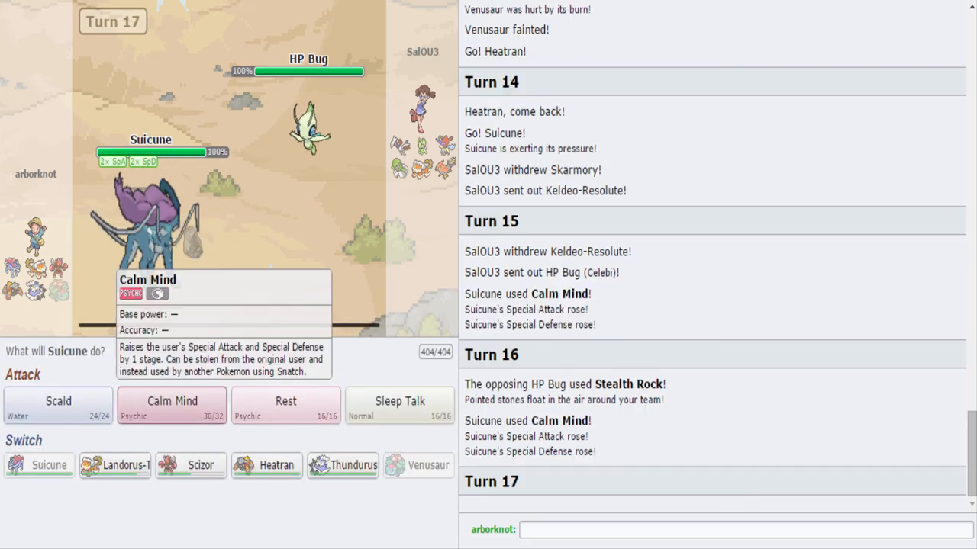
left_click(171, 405)
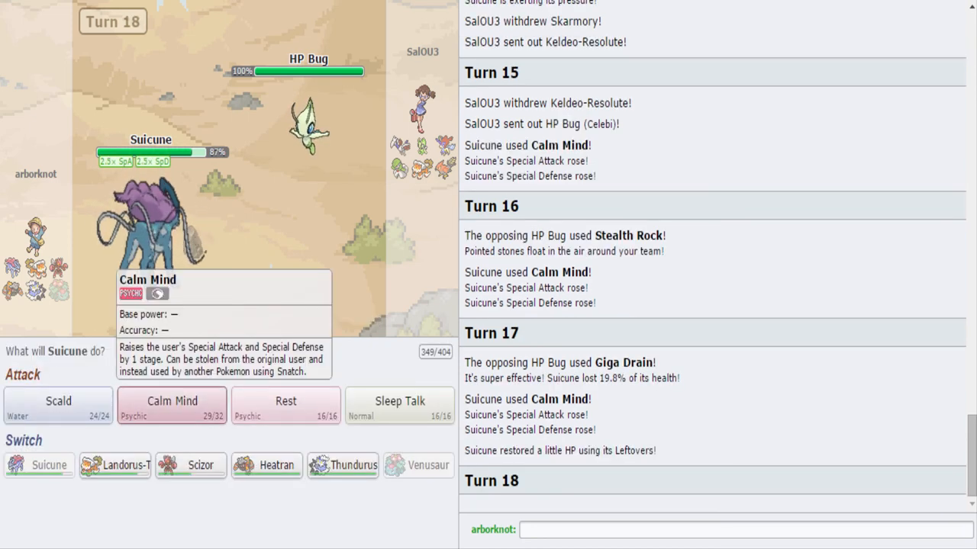
left_click(172, 404)
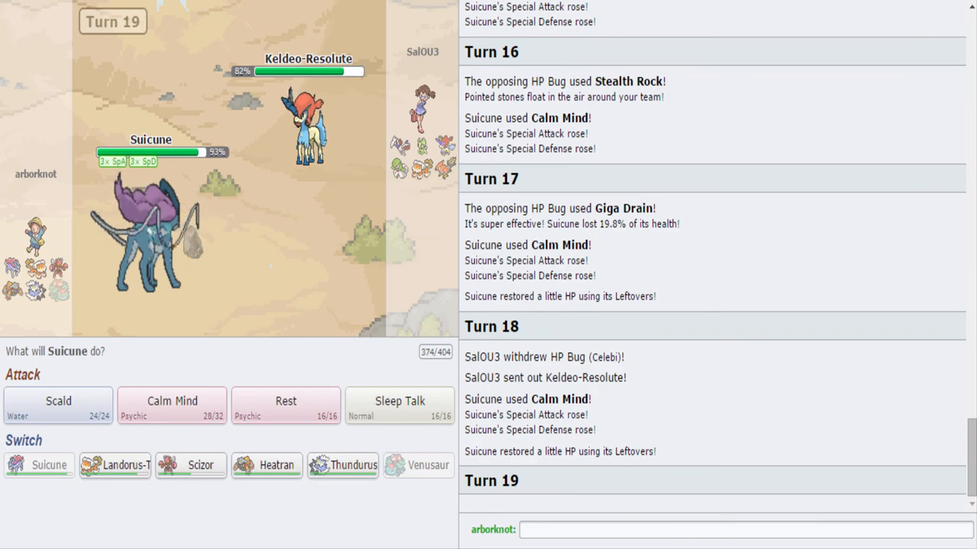
Hit Keldeo-Resolute with Scald, then boost Suicune again with Calm Mind
left_click(172, 405)
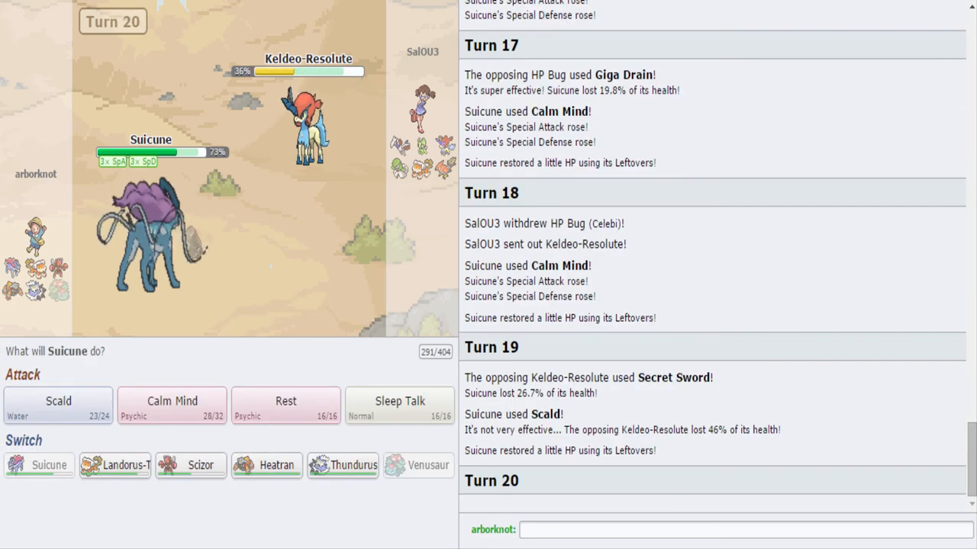
mouse_move(172, 406)
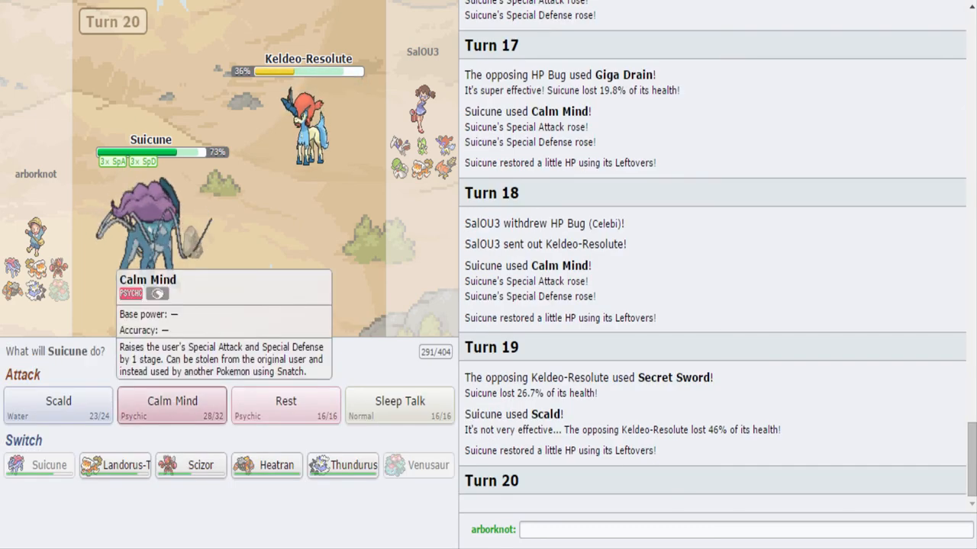
left_click(172, 401)
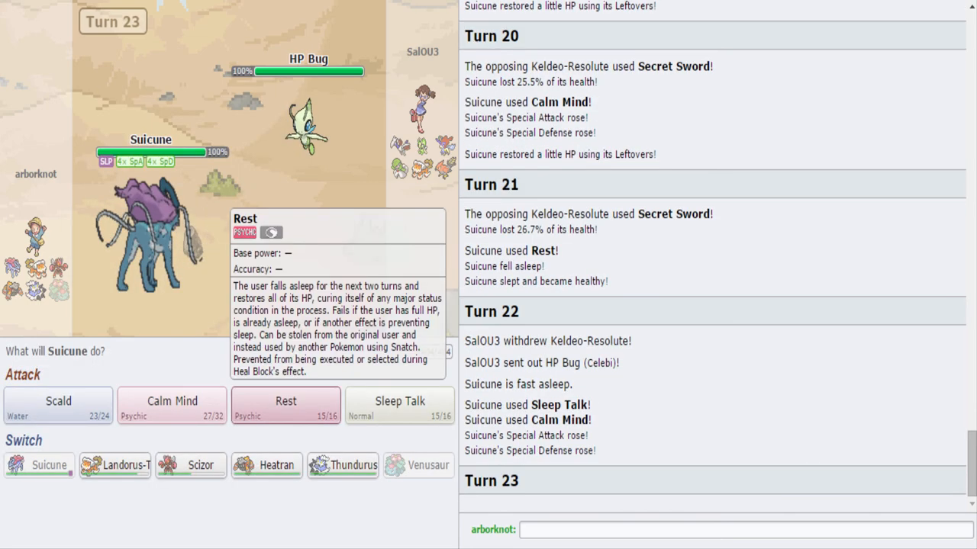
mouse_move(399, 405)
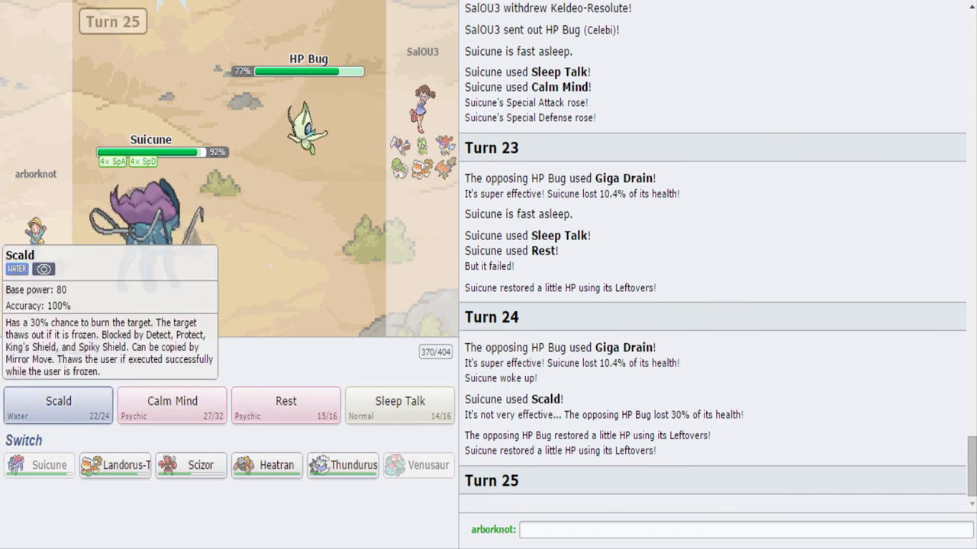
Scald the opposing HP Bug, then Scald the incoming Landorus-Therian
left_click(58, 405)
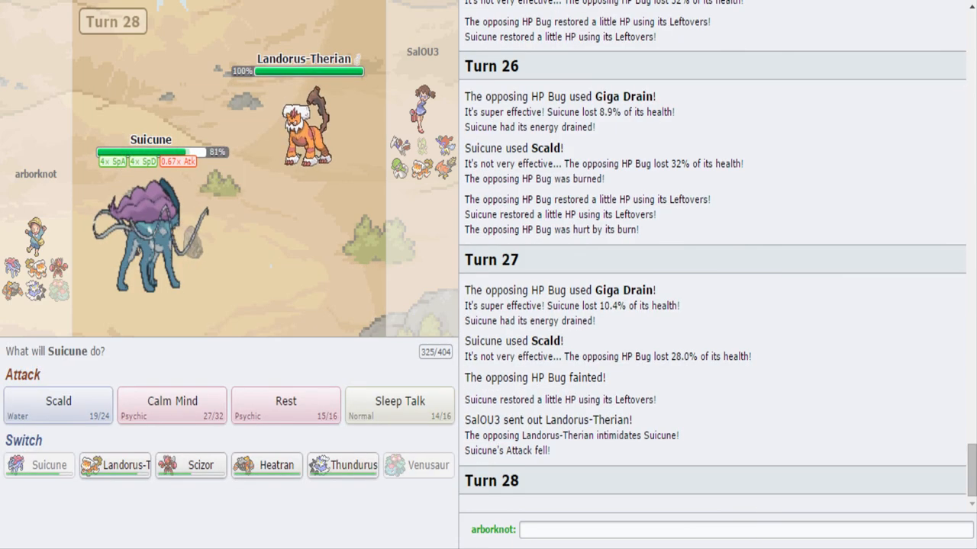
mouse_move(58, 405)
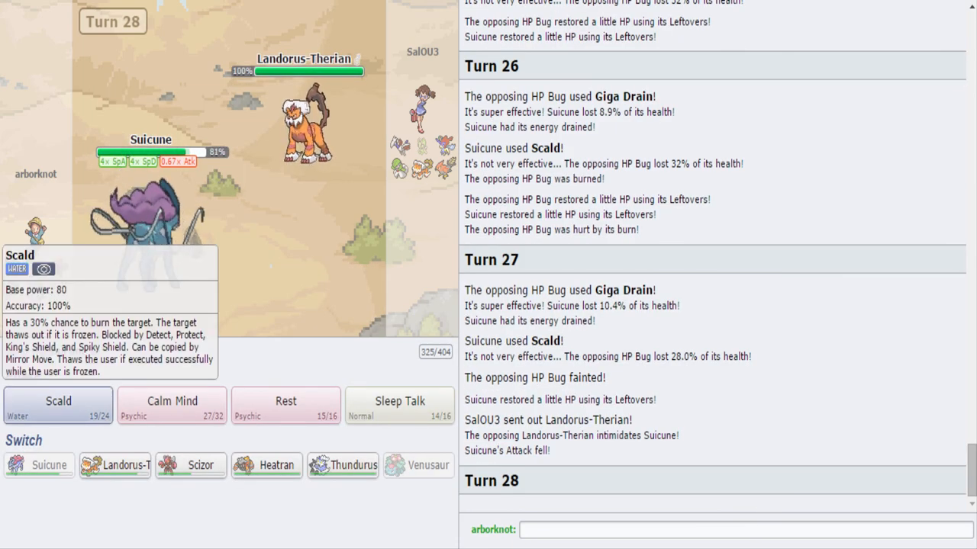
left_click(57, 404)
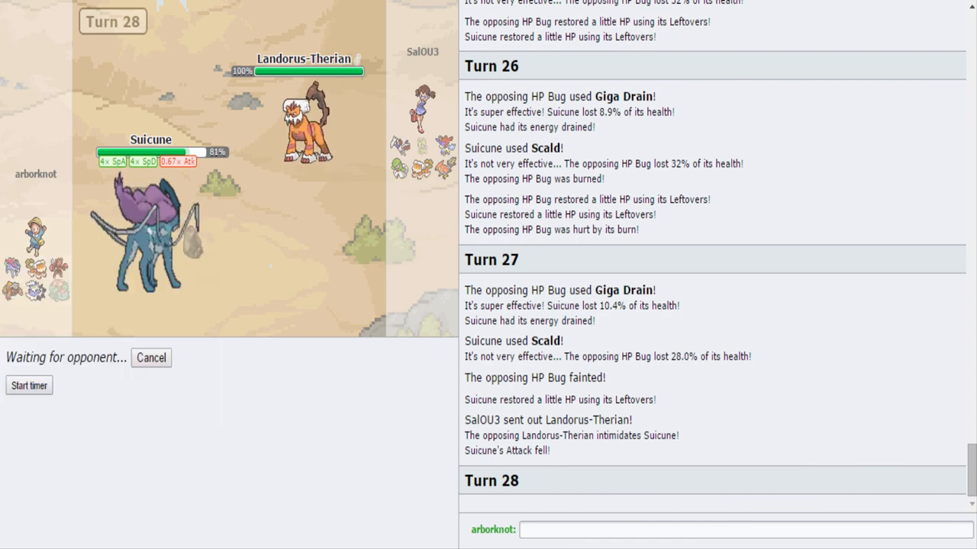